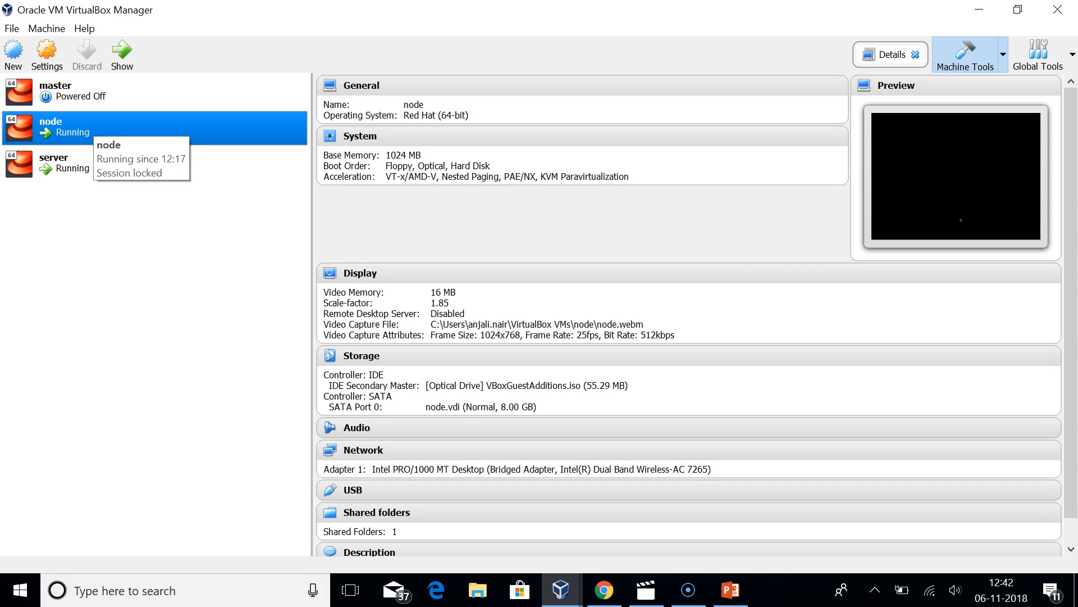
mouse_move(54, 163)
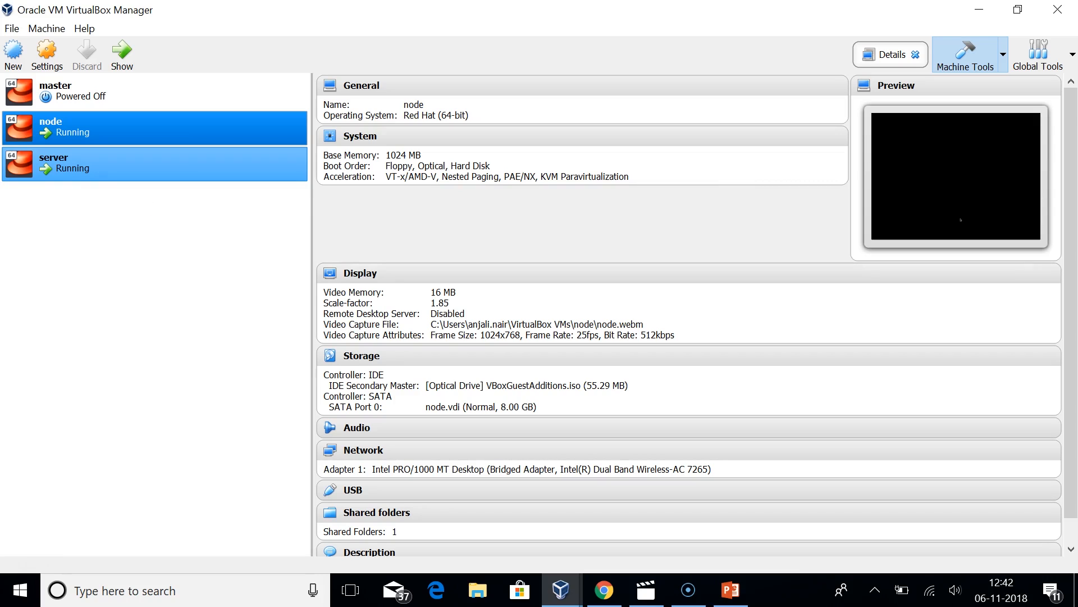
Step: Bring up the running 'server' virtual machine from the VirtualBox Manager list
left_click(151, 127)
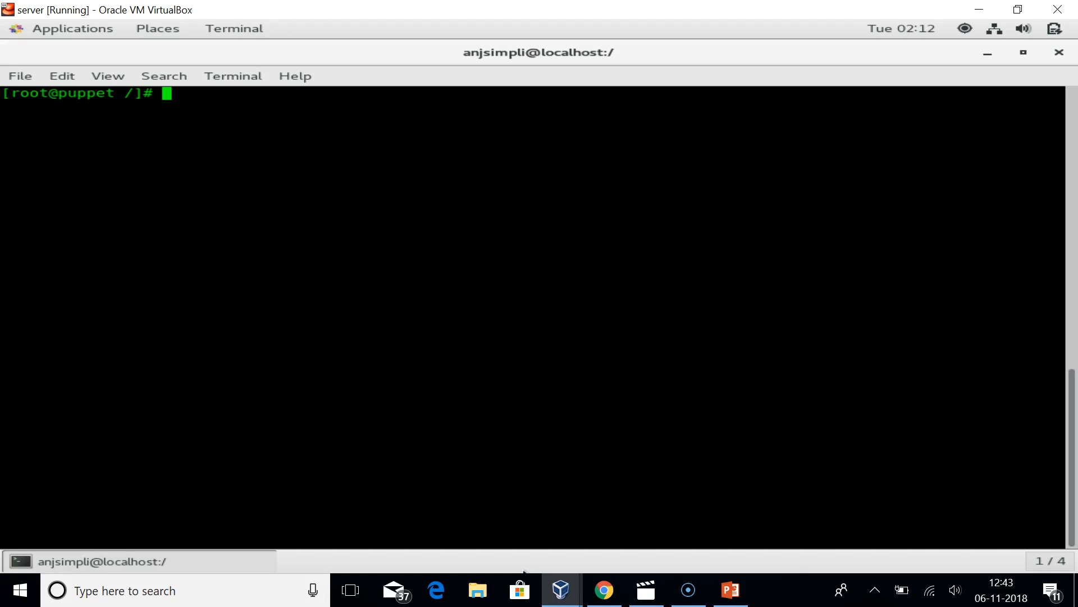
Step: Install Ansible and its dependencies on the server with 'yum install ansible'
type("yum install")
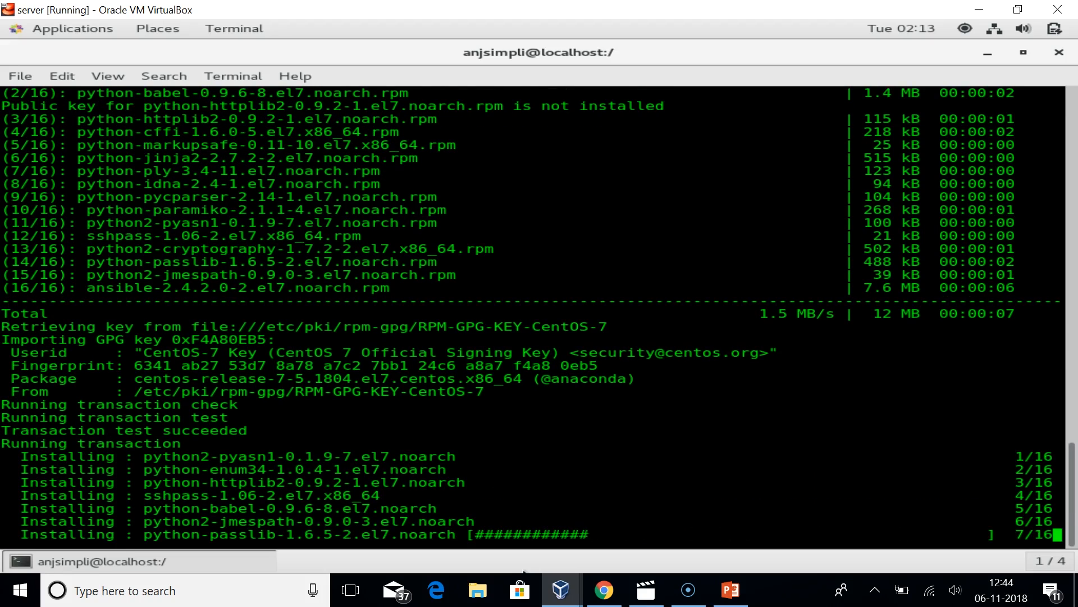
scroll("down", 3)
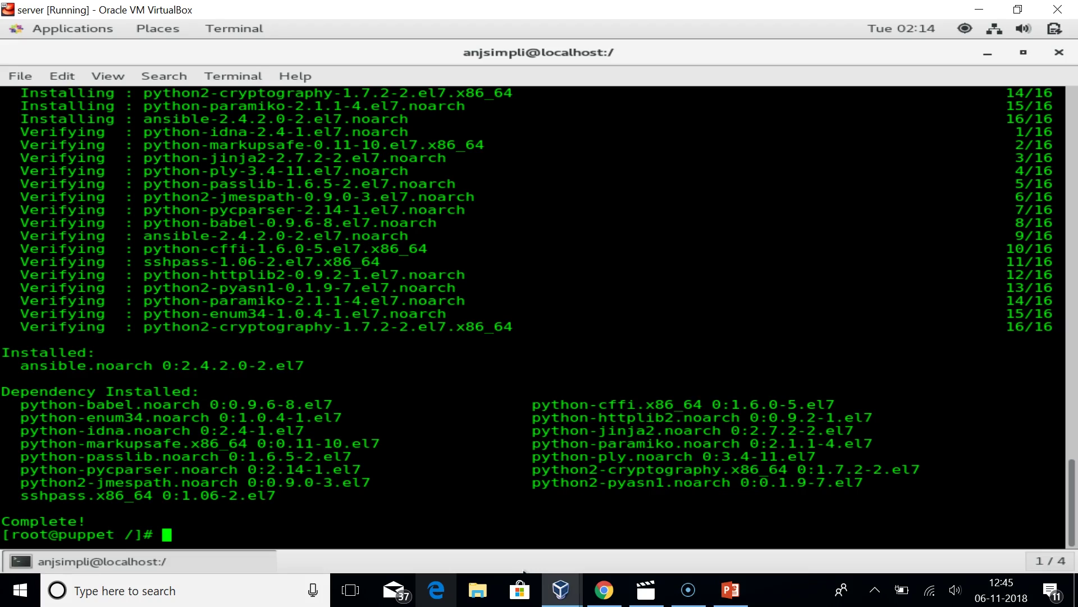
type("gedit")
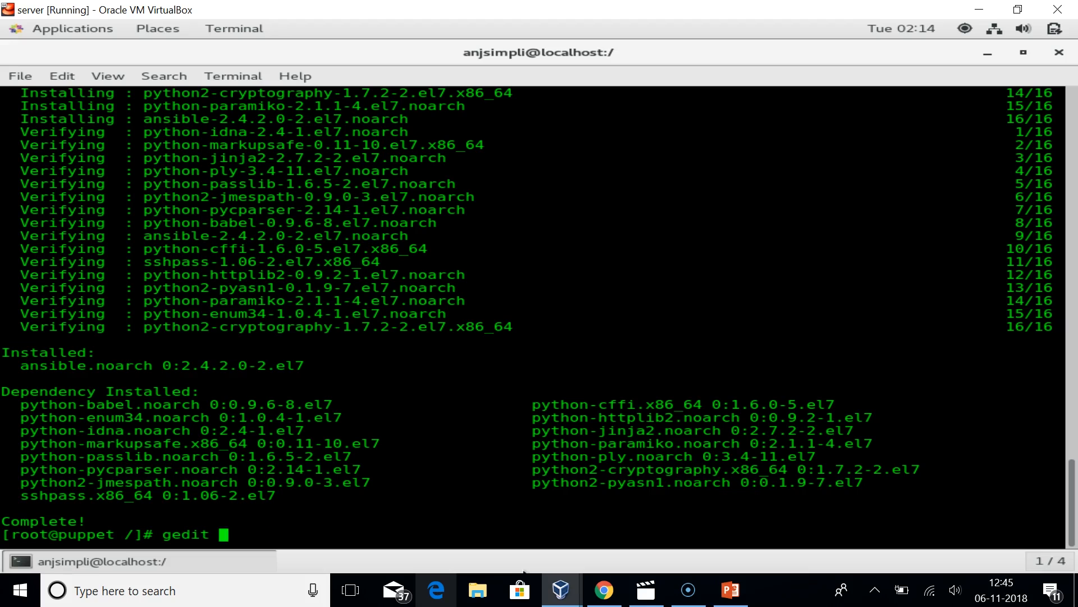
Step: Add [ansible_client] with 192.168.2.11, ansible_ssh_user=root and ansible_ssh_pass to /etc/ansible/hosts, and save
key("Return")
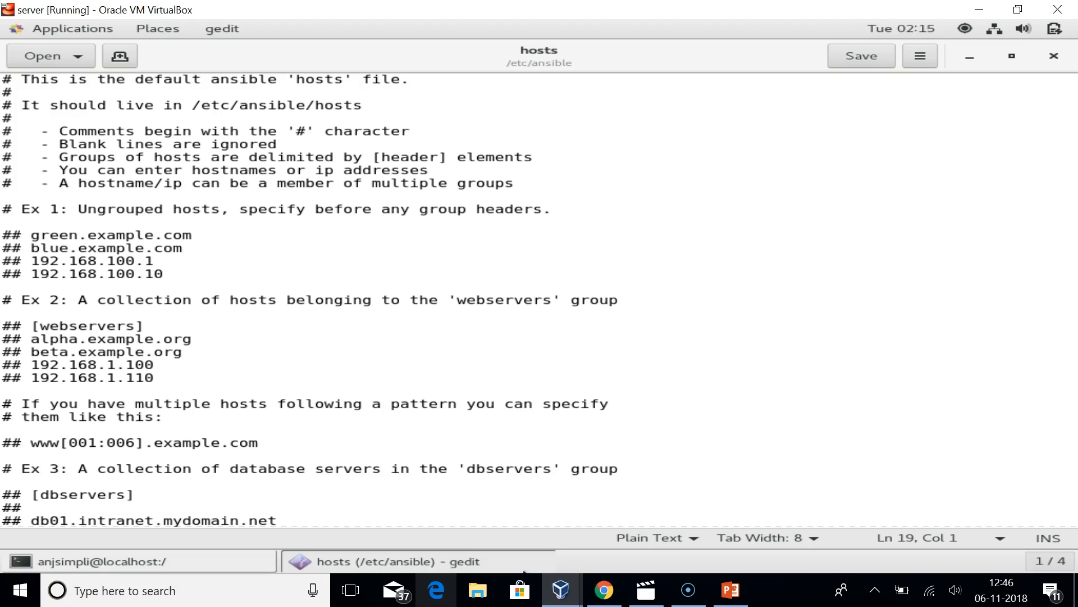
type("[")
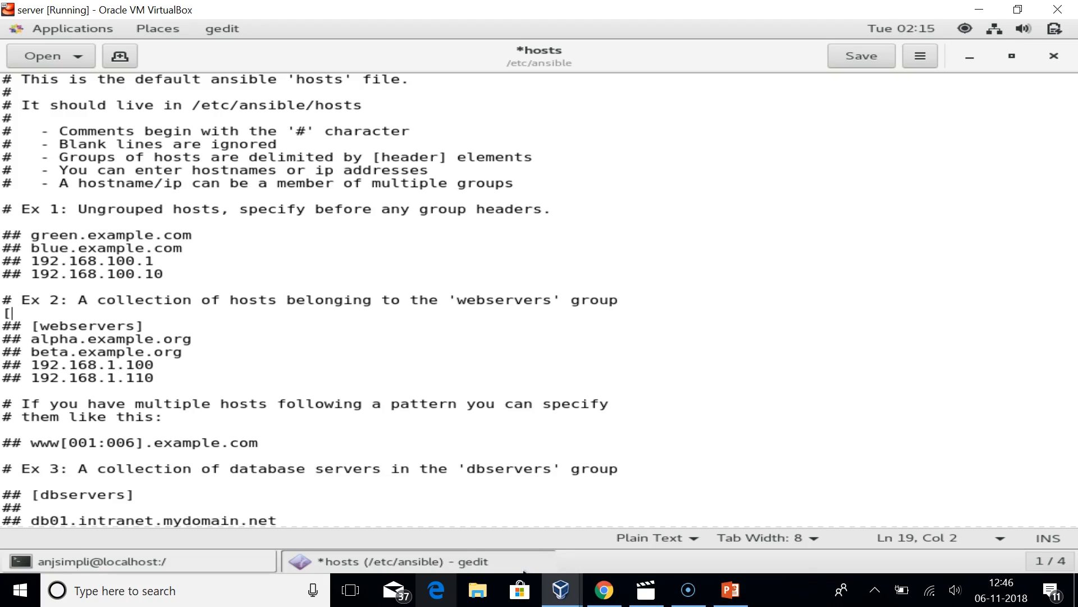
type("ansible_client]")
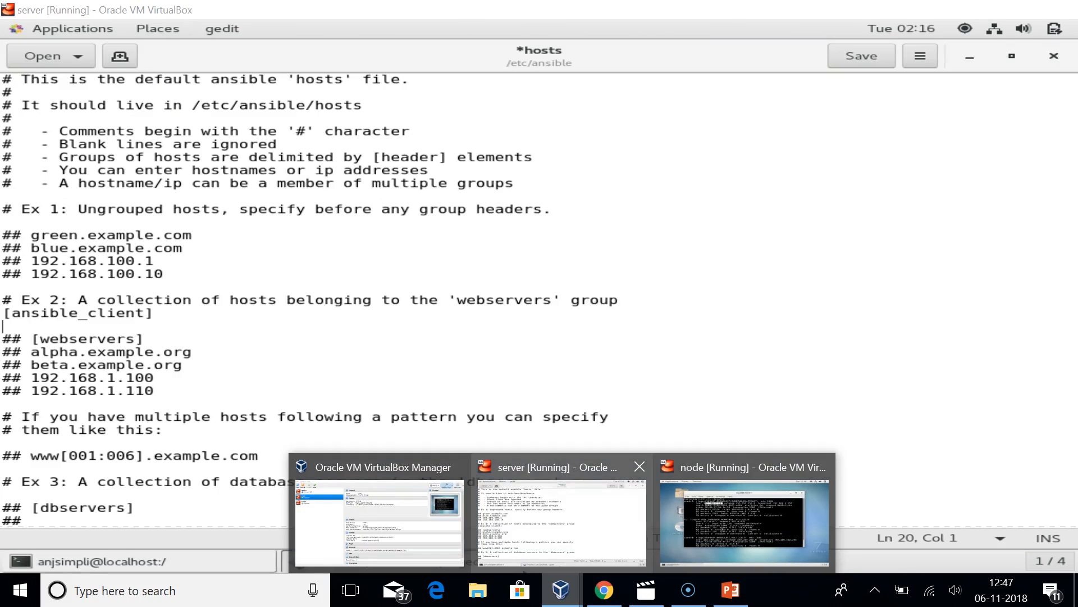
type("192.168.2.11")
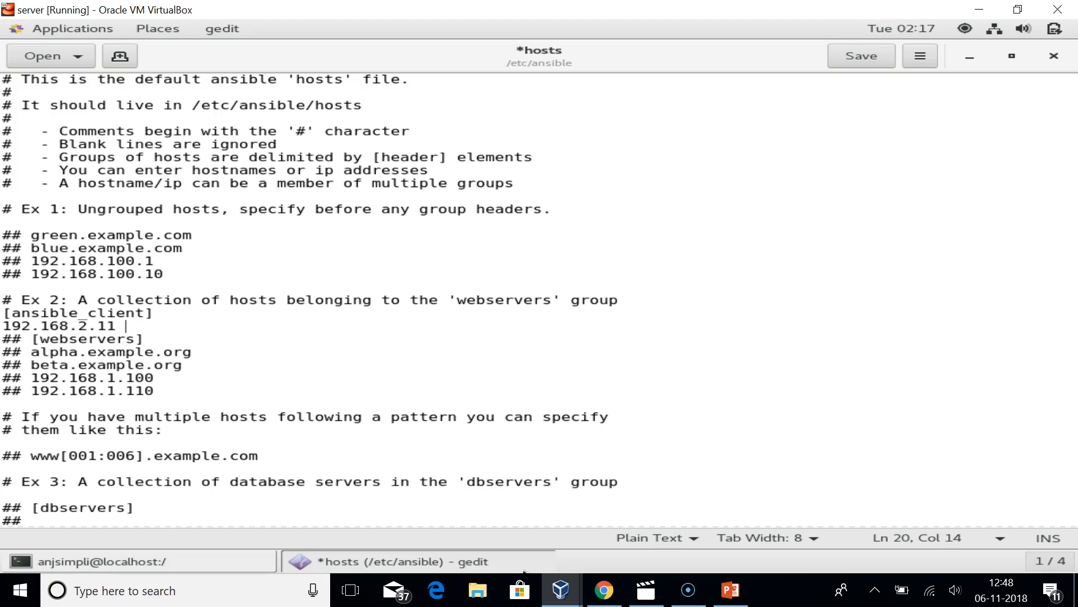
type("ansible_ssh_user")
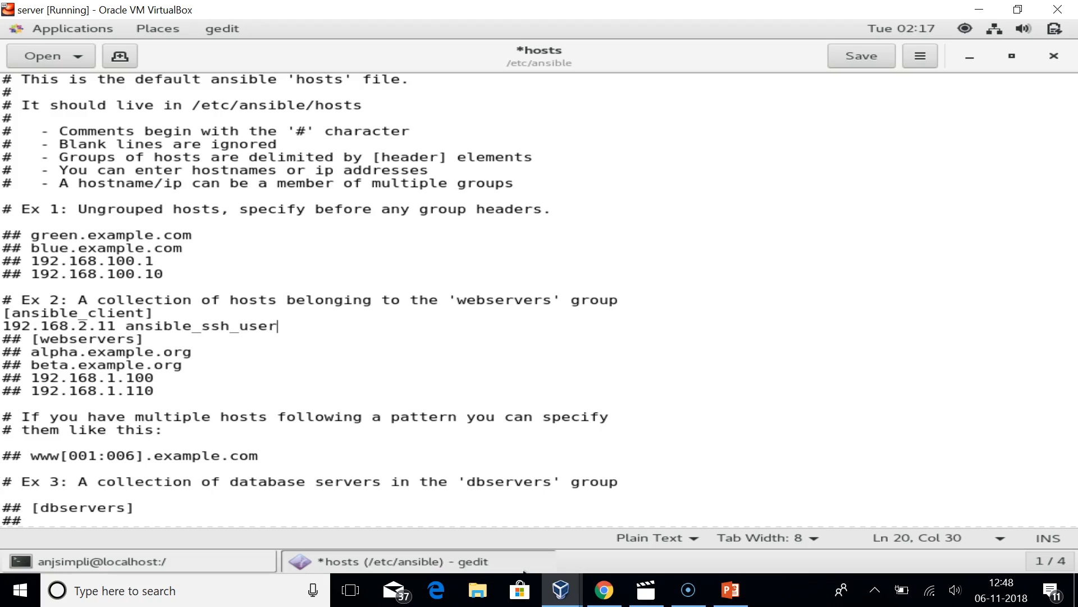
type("= root")
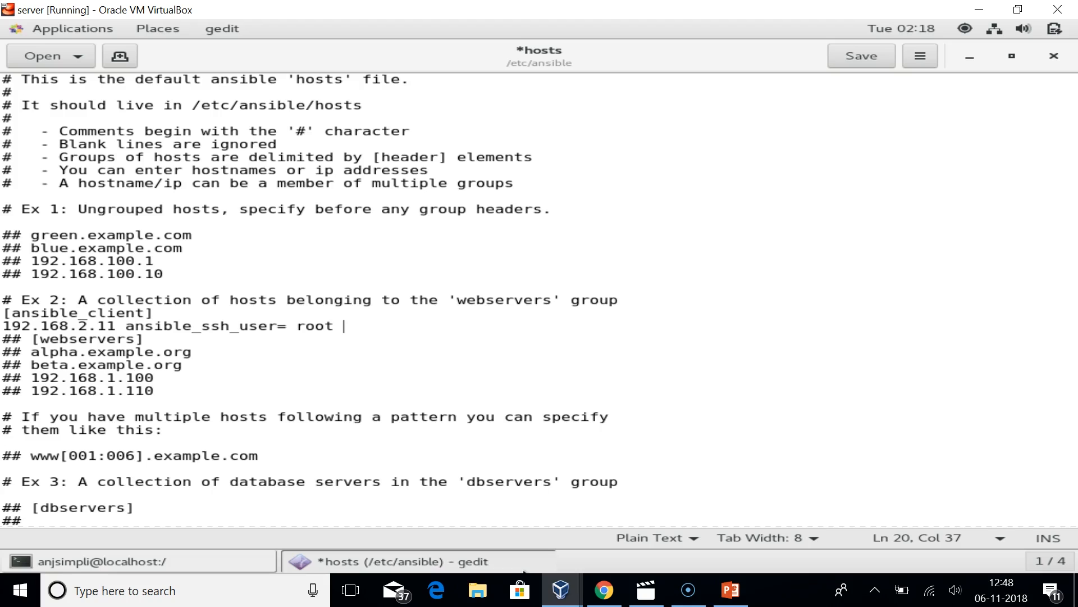
key("BackSpace")
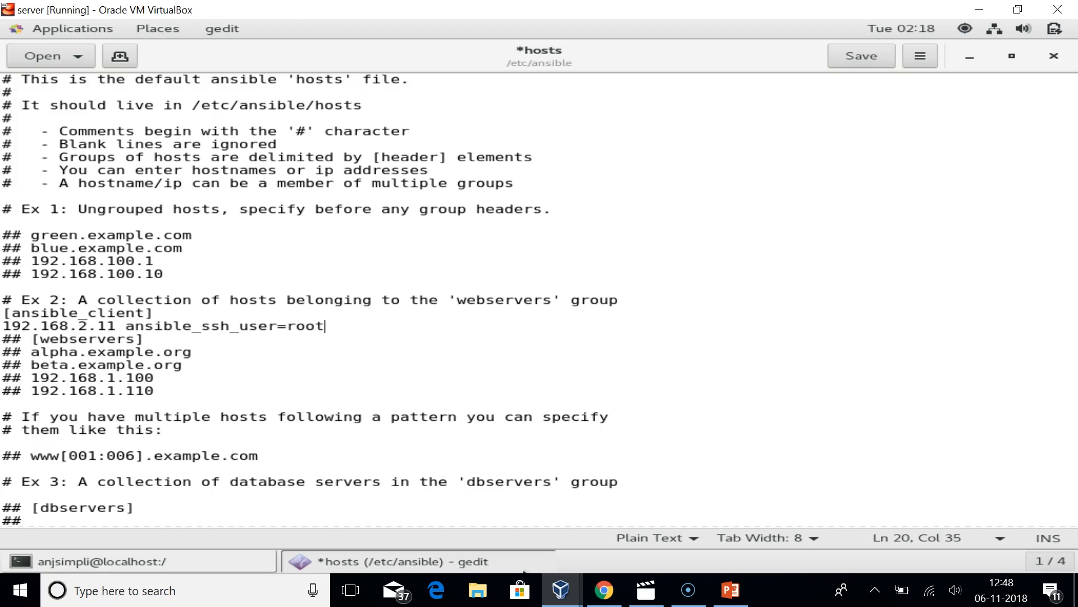
type("ansible_ssh_pass")
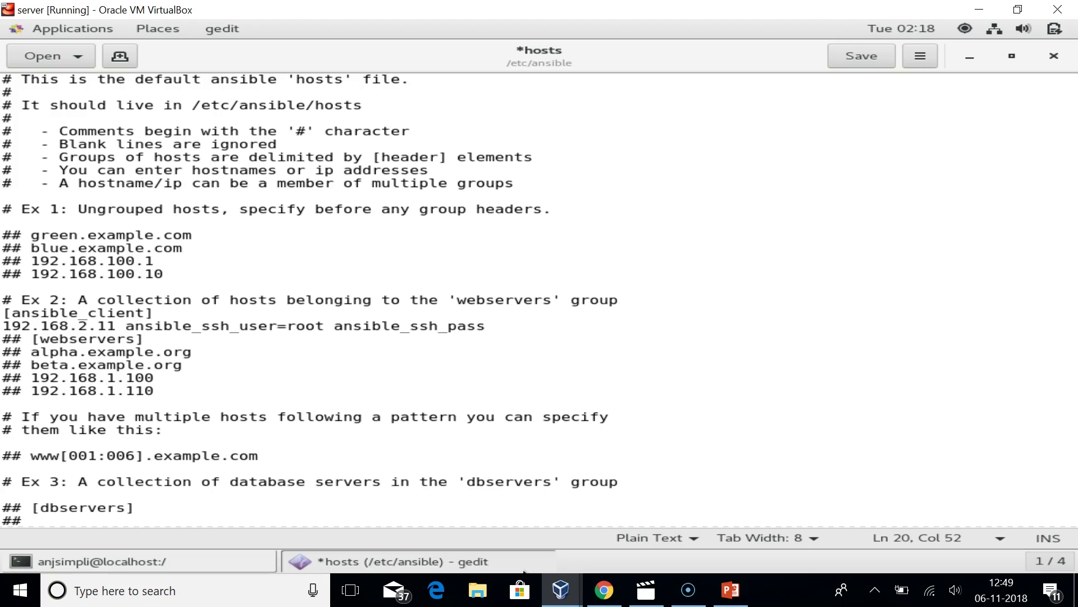
left_click(485, 325)
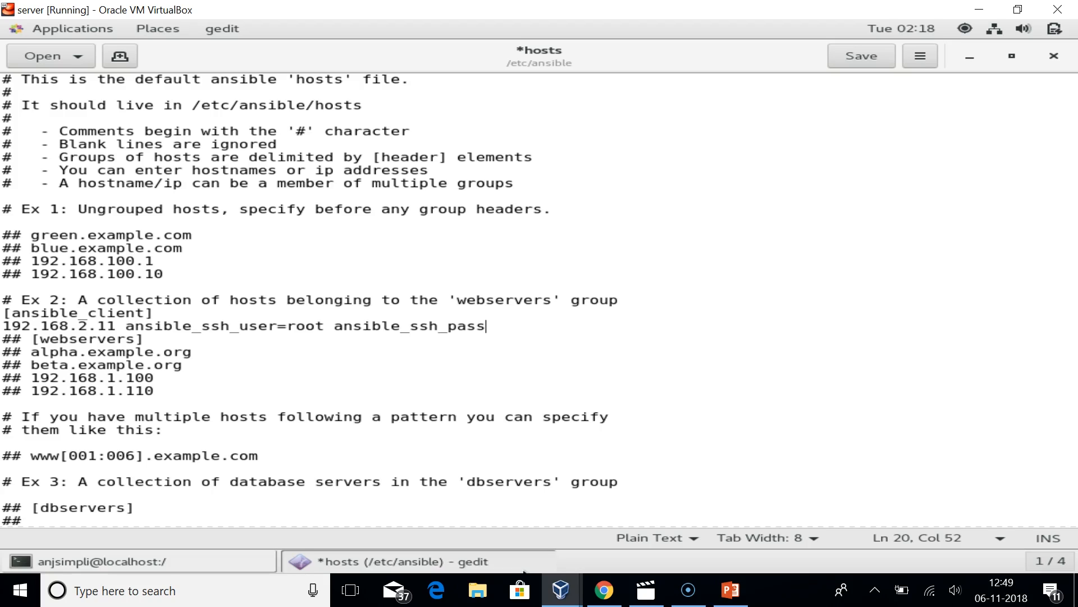
type("=simplilearn")
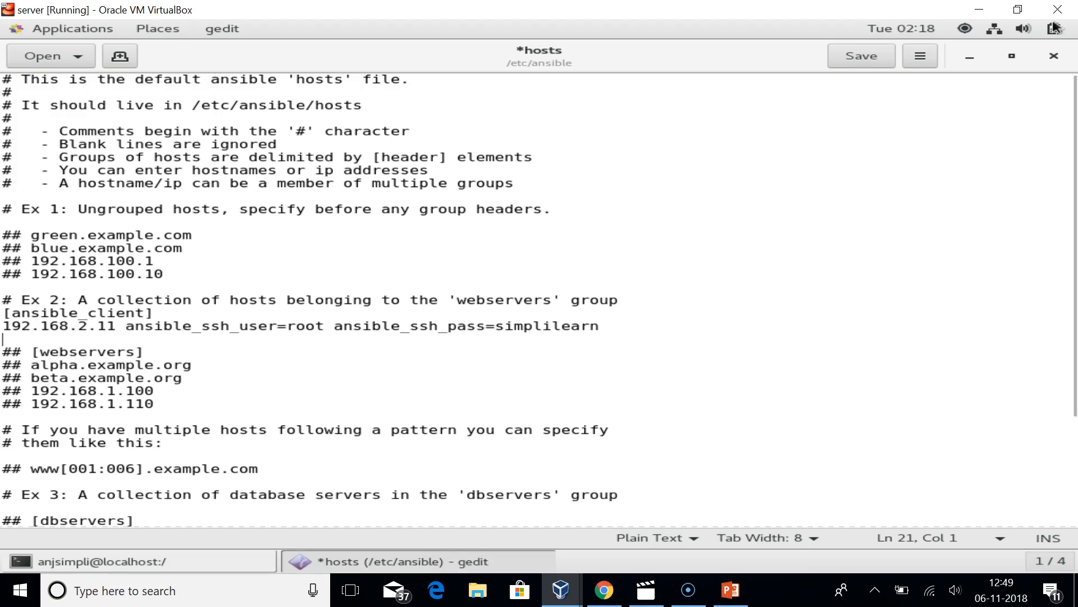
left_click(860, 55)
type("clwae")
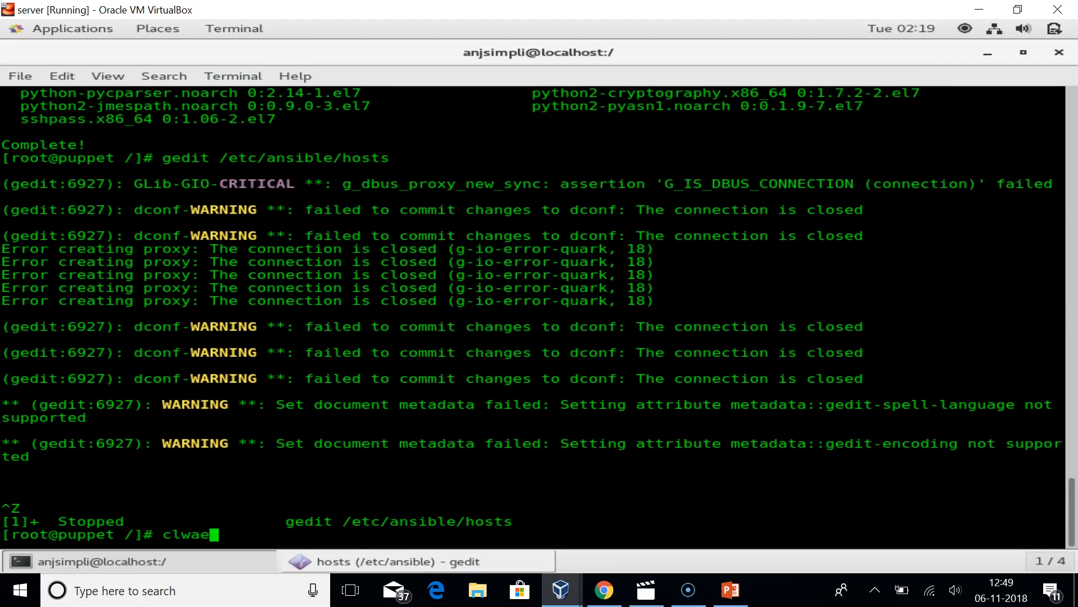
Step: Clear the terminal and open a new sample.yml file in gedit
key("Return")
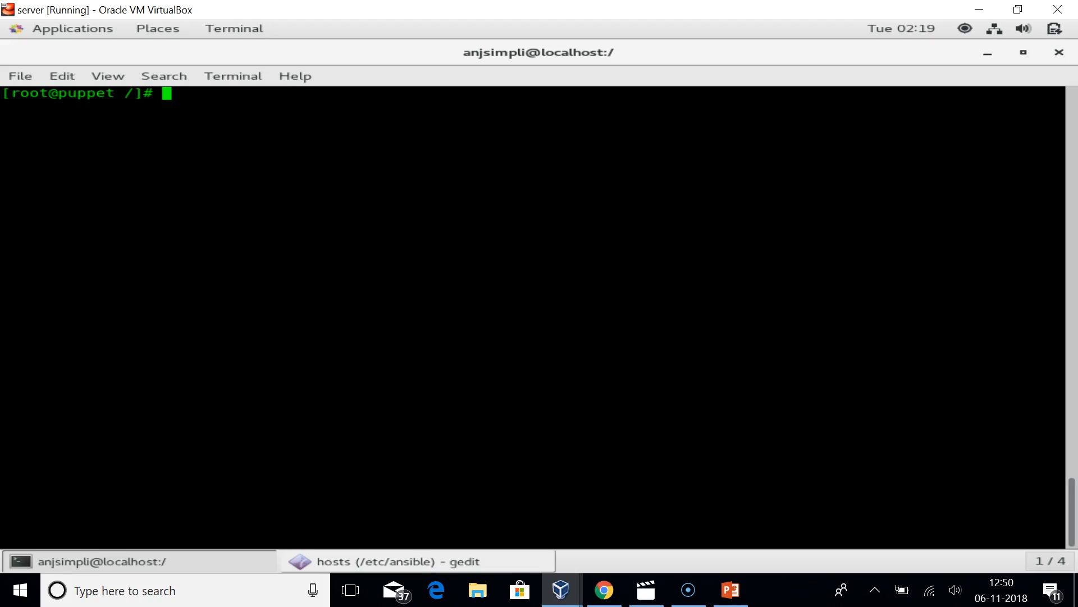
type("gedit sample.")
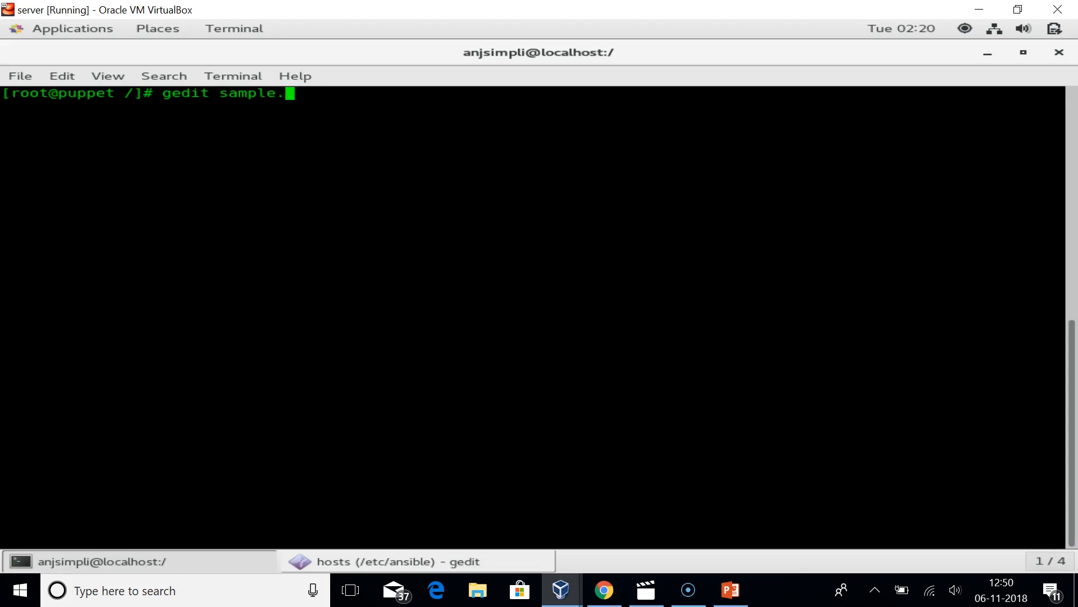
key("Return")
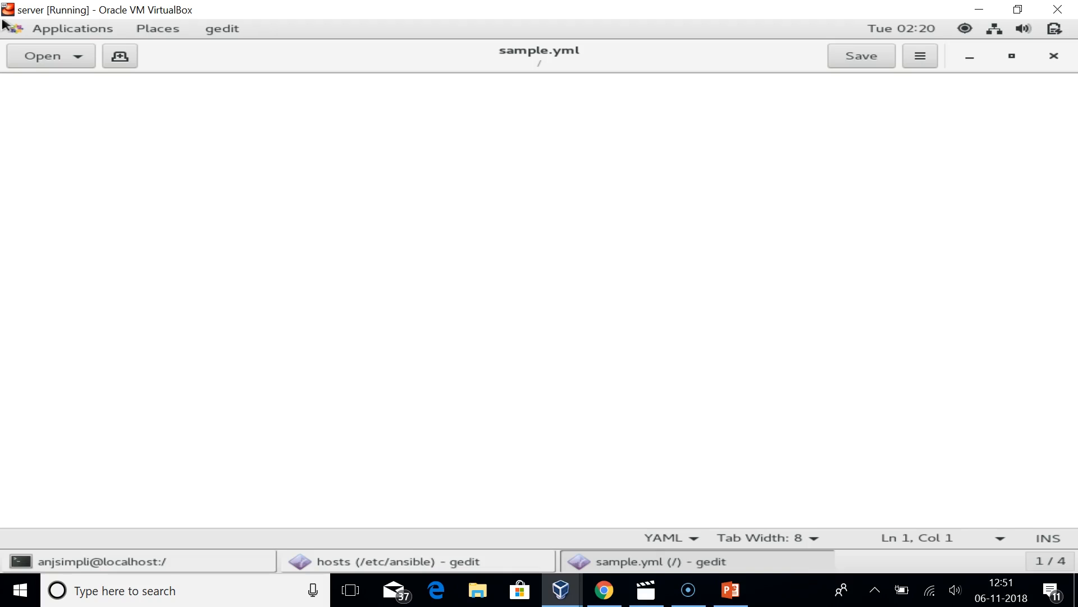
Step: Start sample.yml with '---' and a play named 'sample book'
type("---")
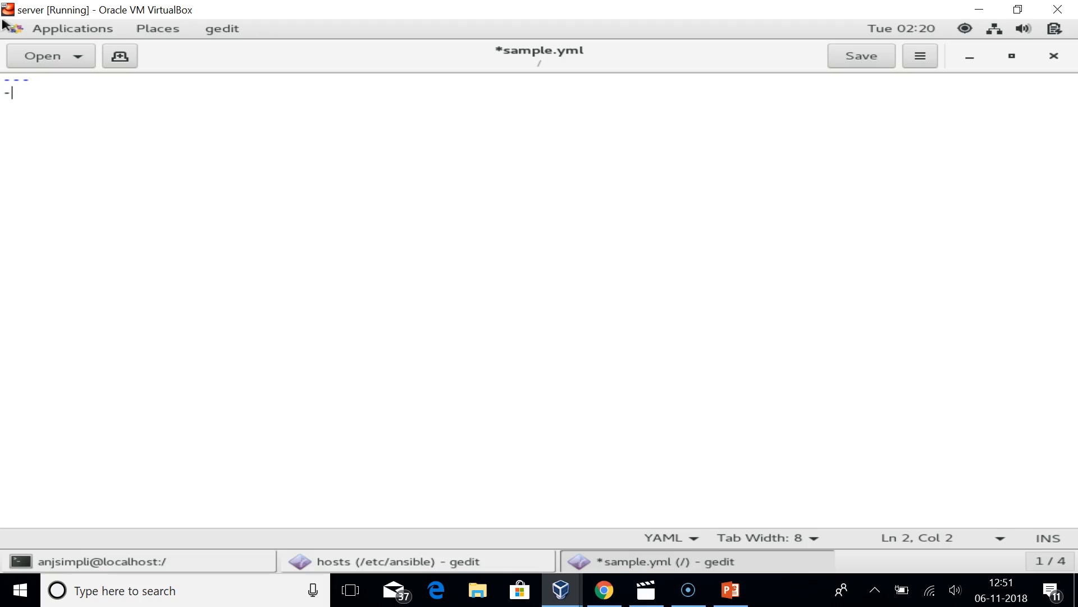
type("nam")
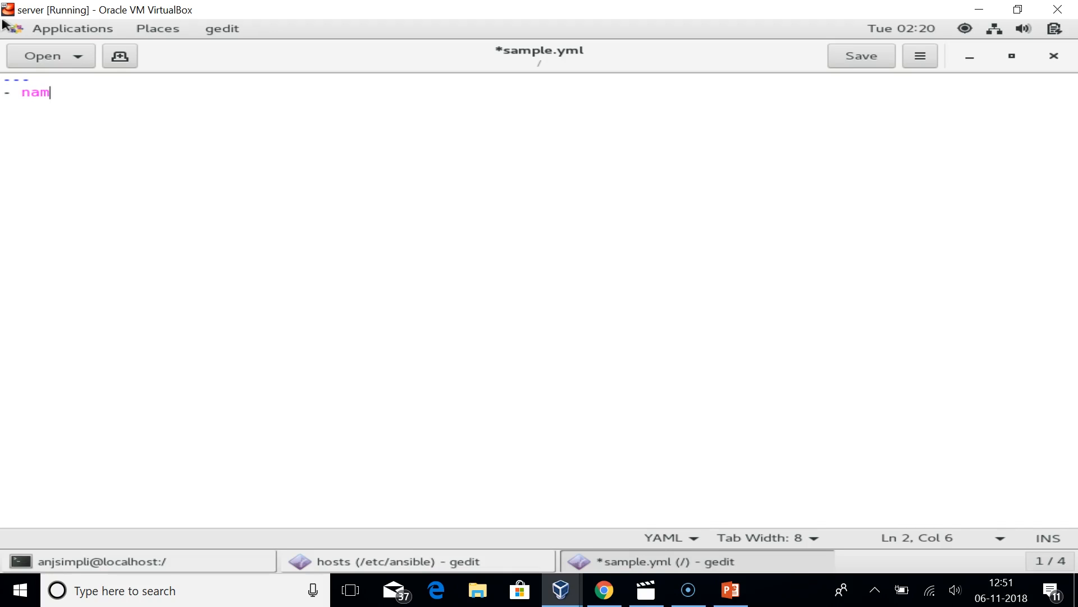
type("e:")
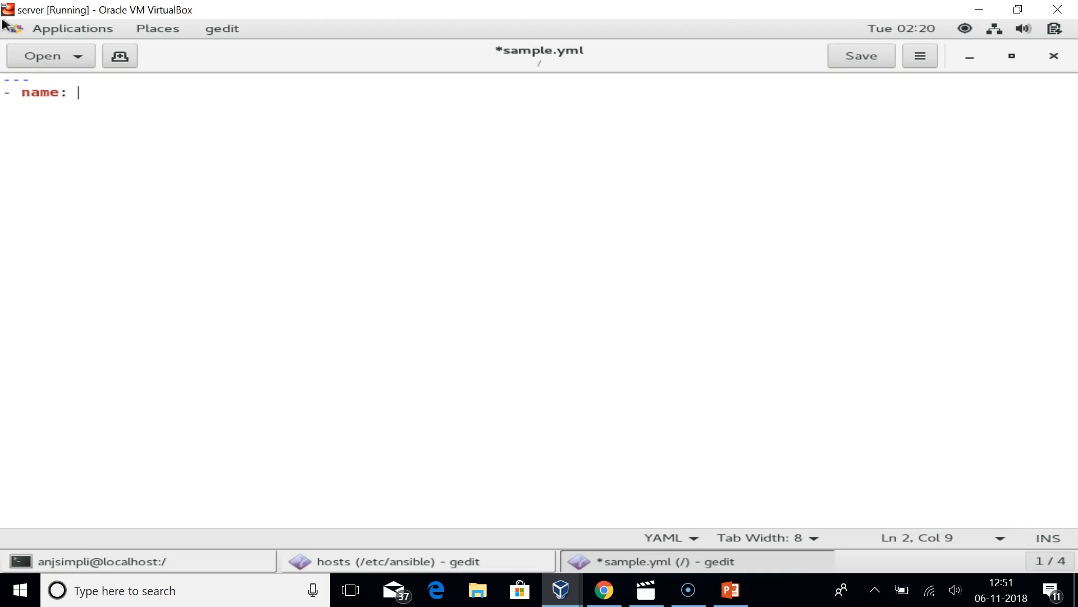
type("sample b")
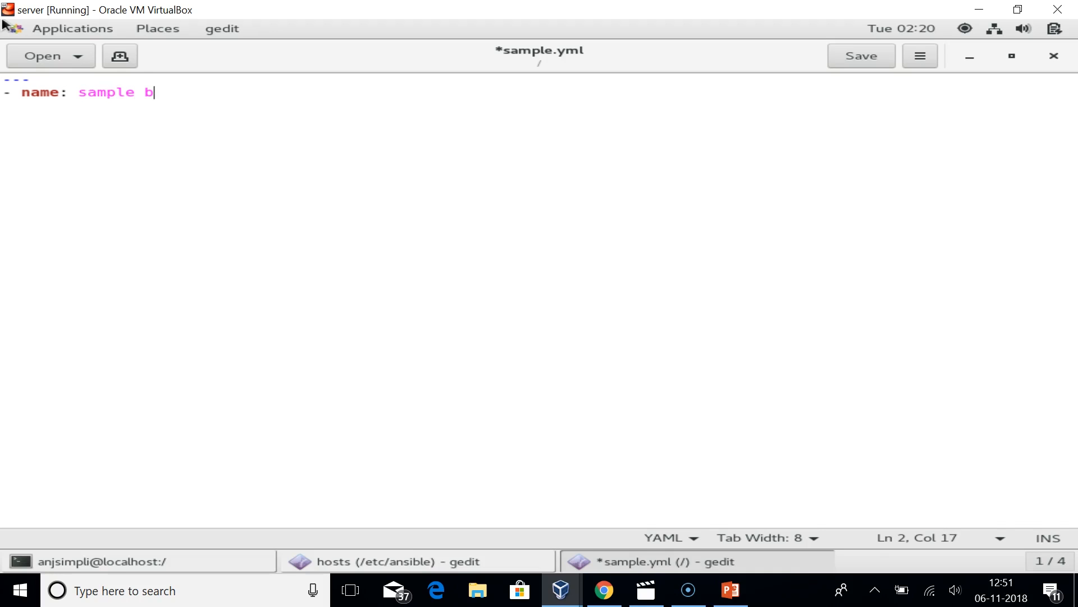
type("ook")
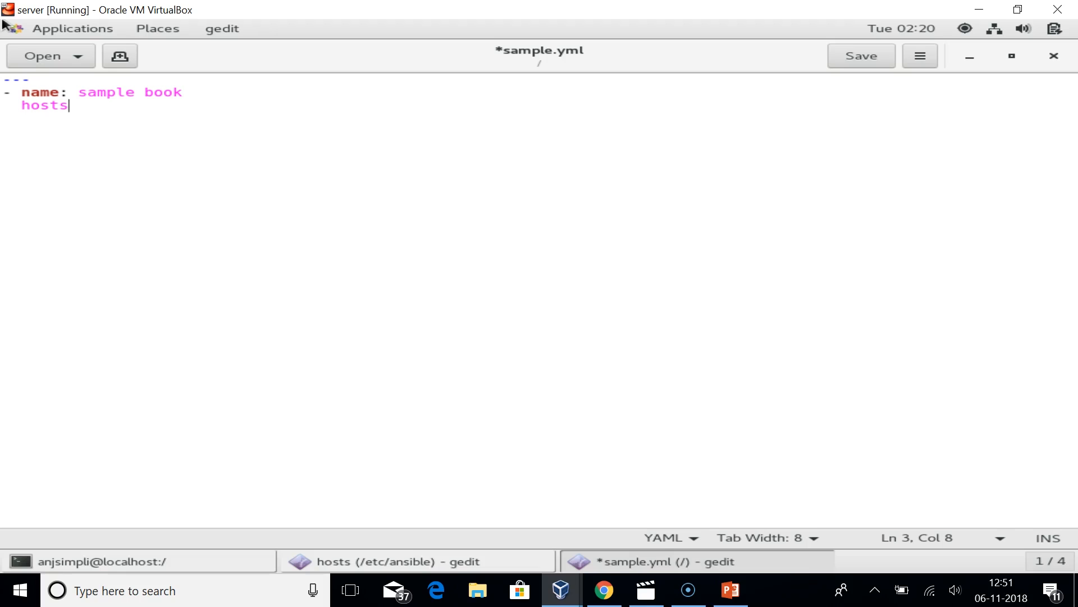
type(":")
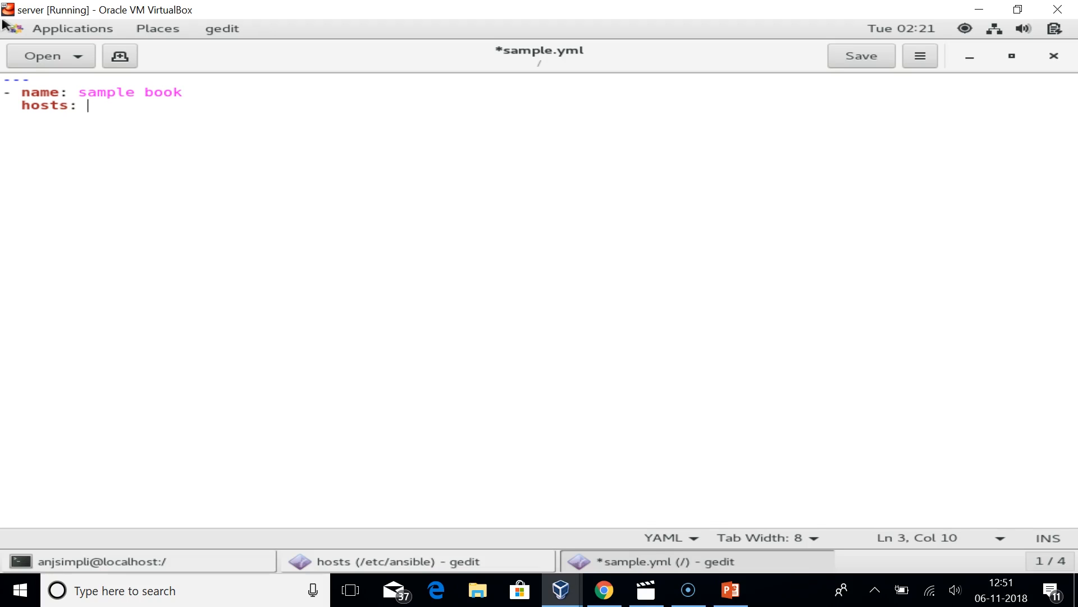
Step: Set the play's hosts: ansible_client, remote_user: root and become: true
type("ansible_")
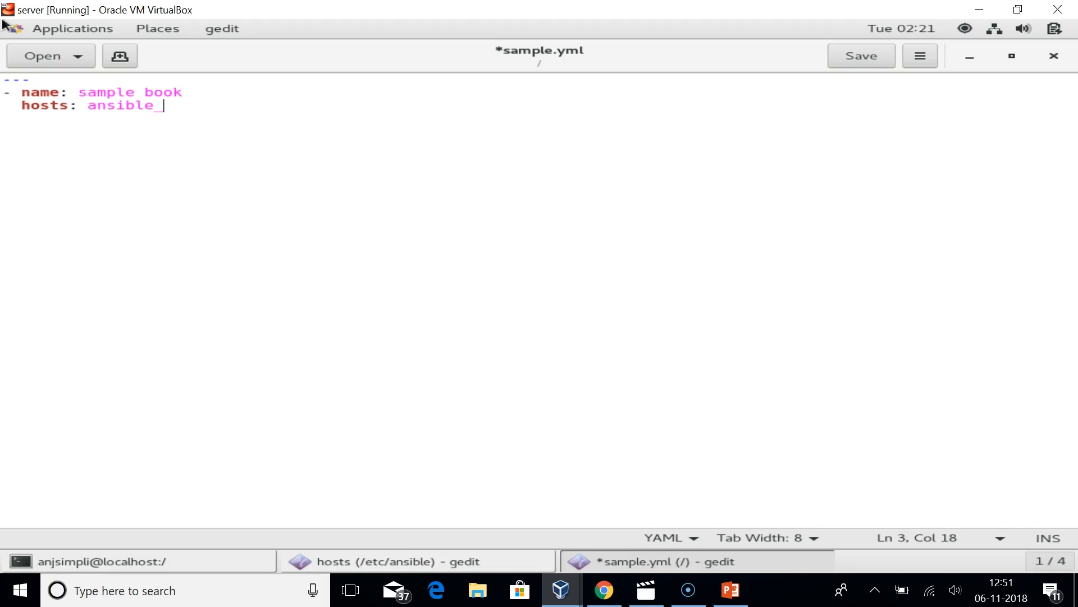
type("ser")
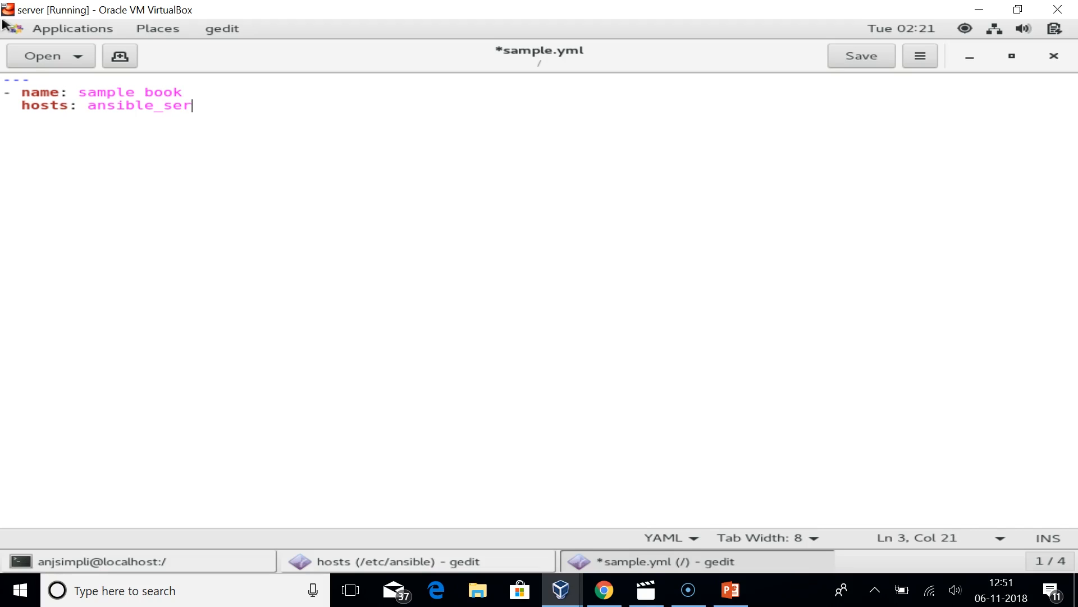
type("ver")
type("remote")
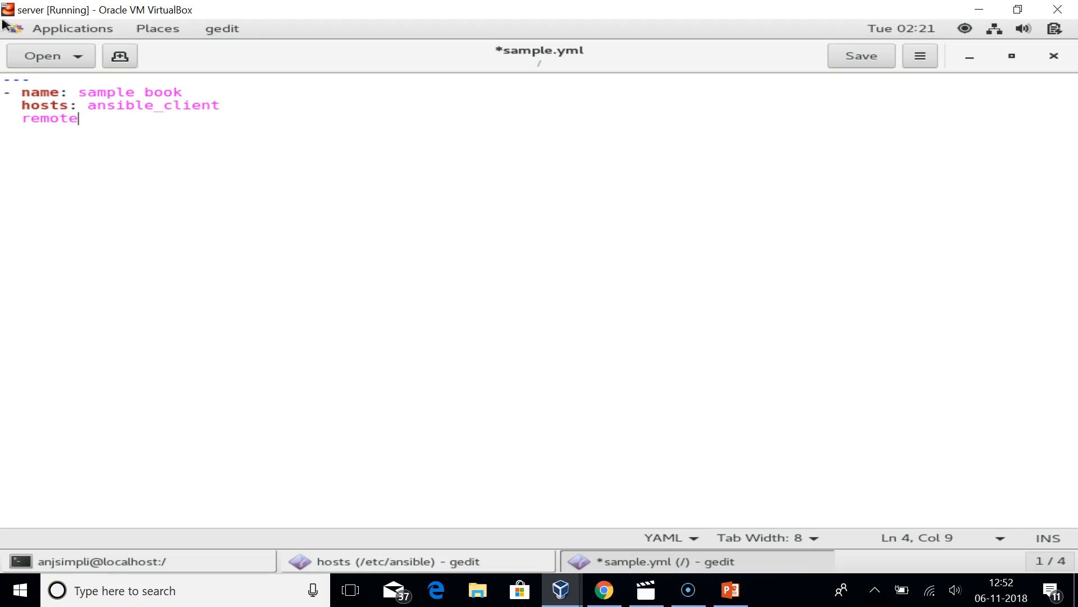
type("_use")
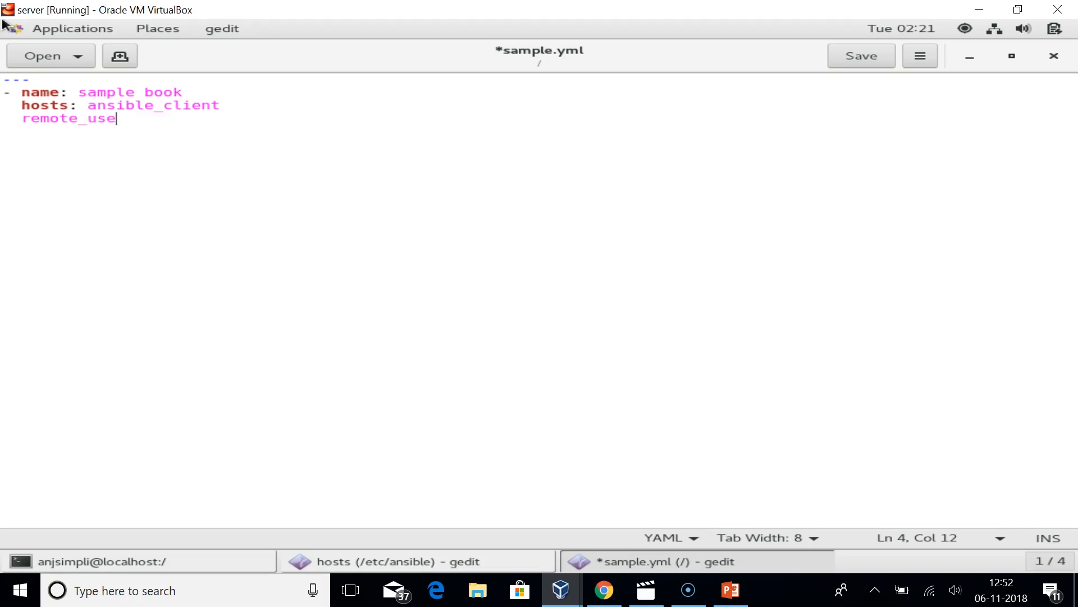
type("r: root")
type("b")
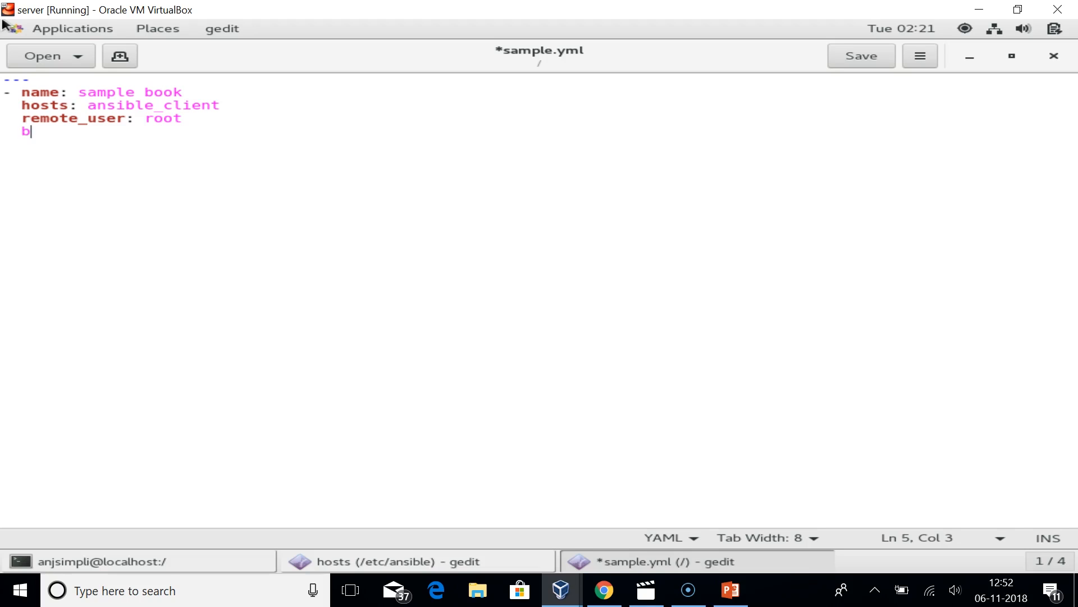
type("ecome: true")
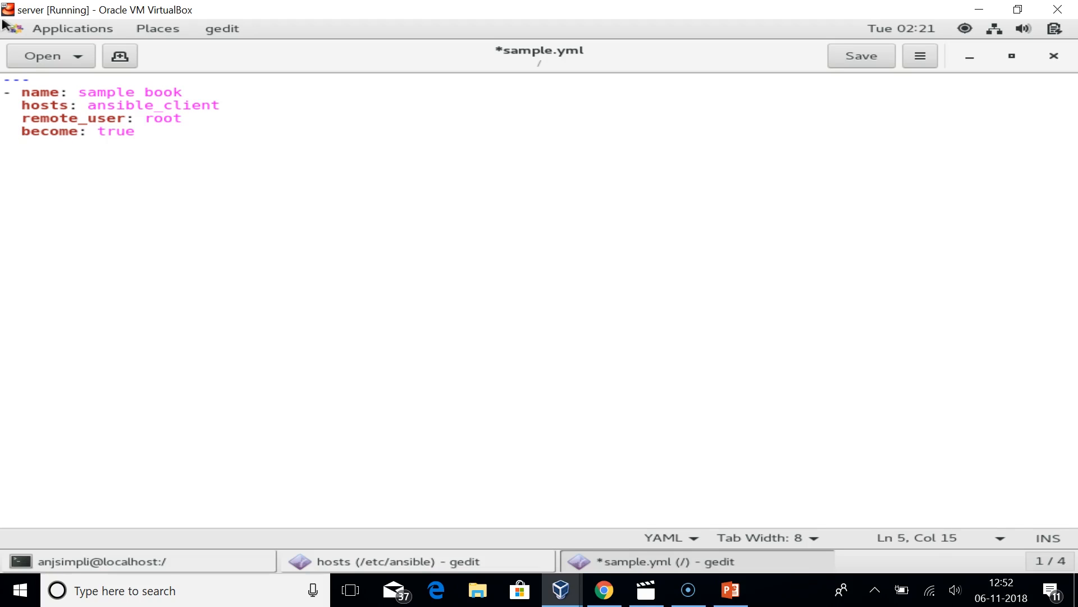
left_click(136, 131)
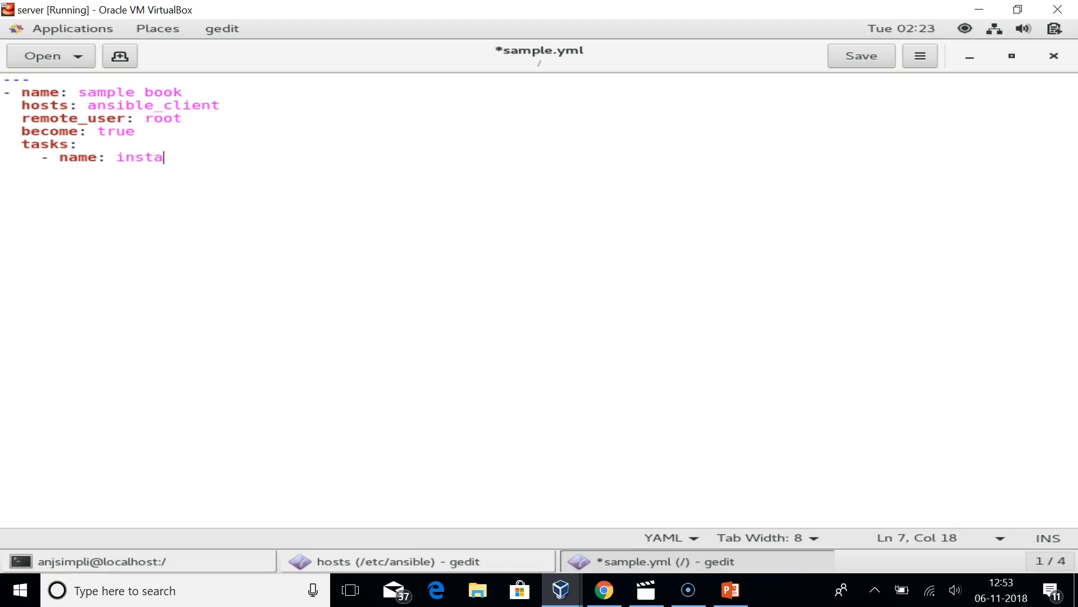
Step: Add a yum task installing httpd with state: latest
type("ll http")
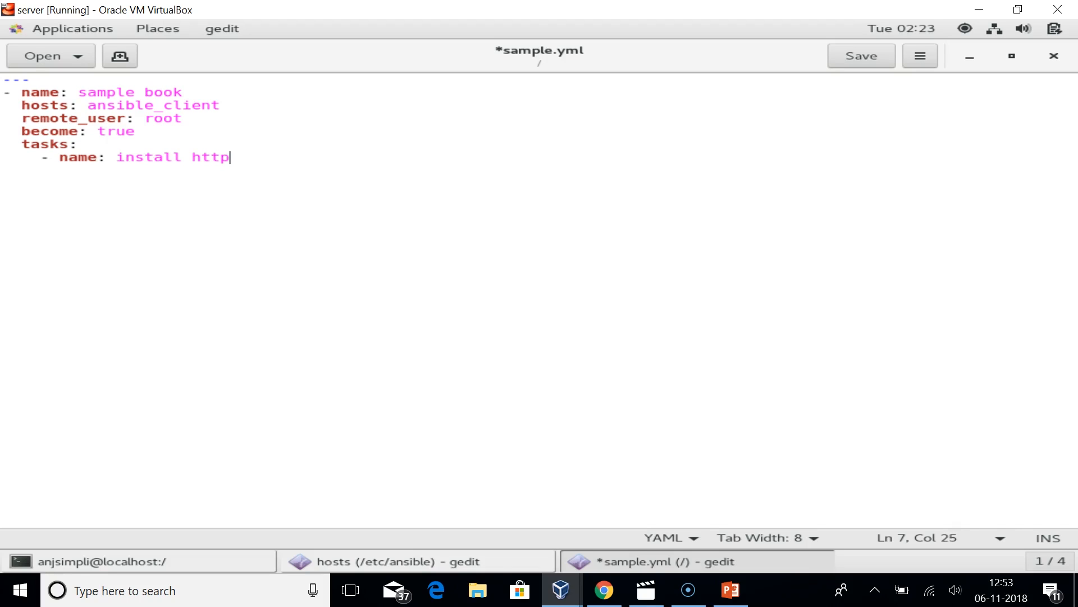
type("d")
type("yum:")
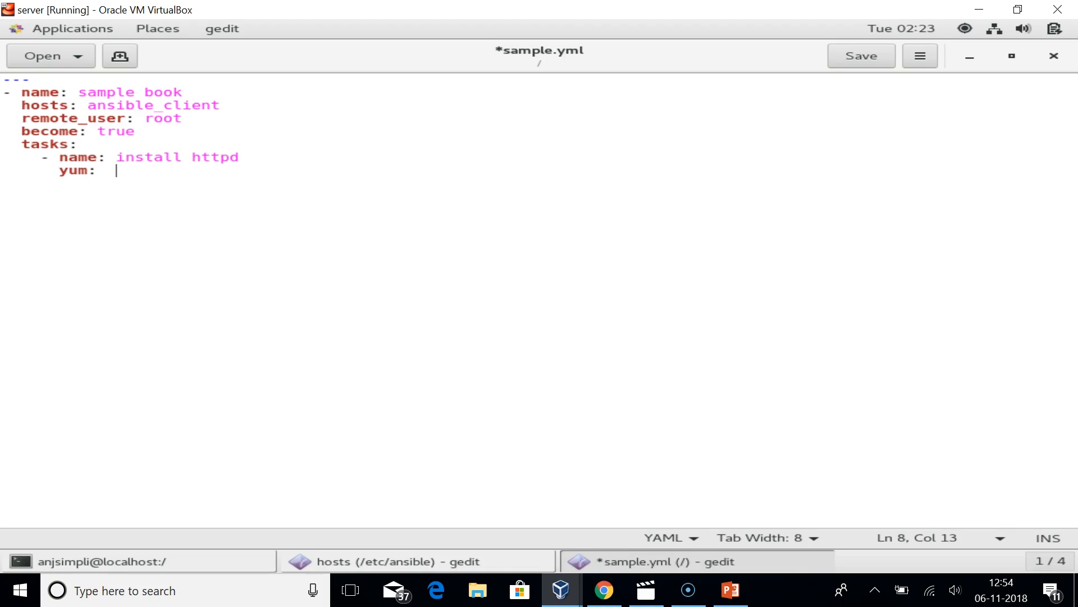
key("Return")
type("state")
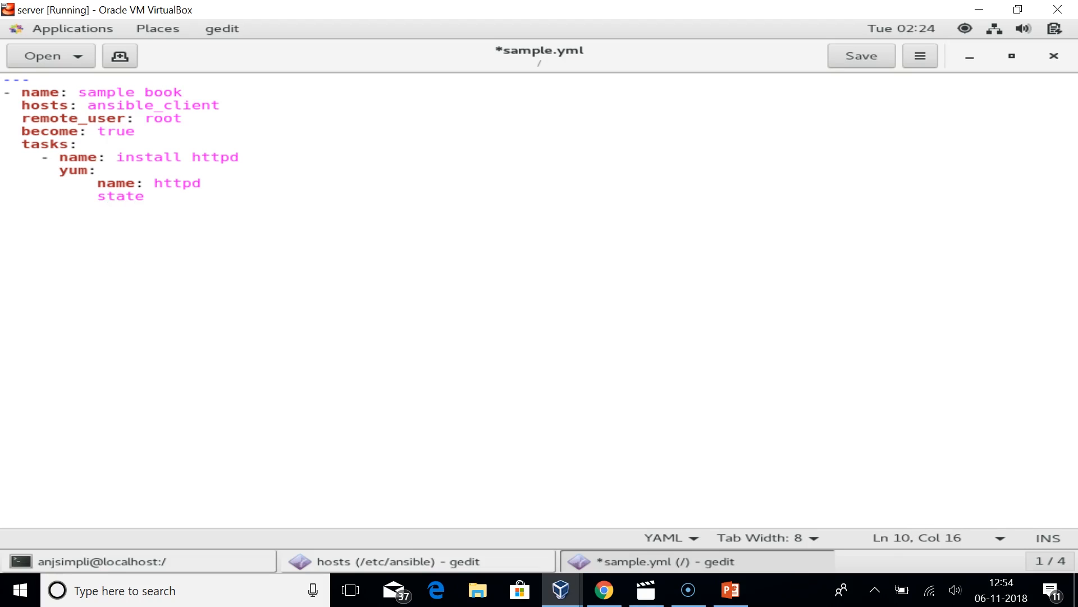
type(": latest")
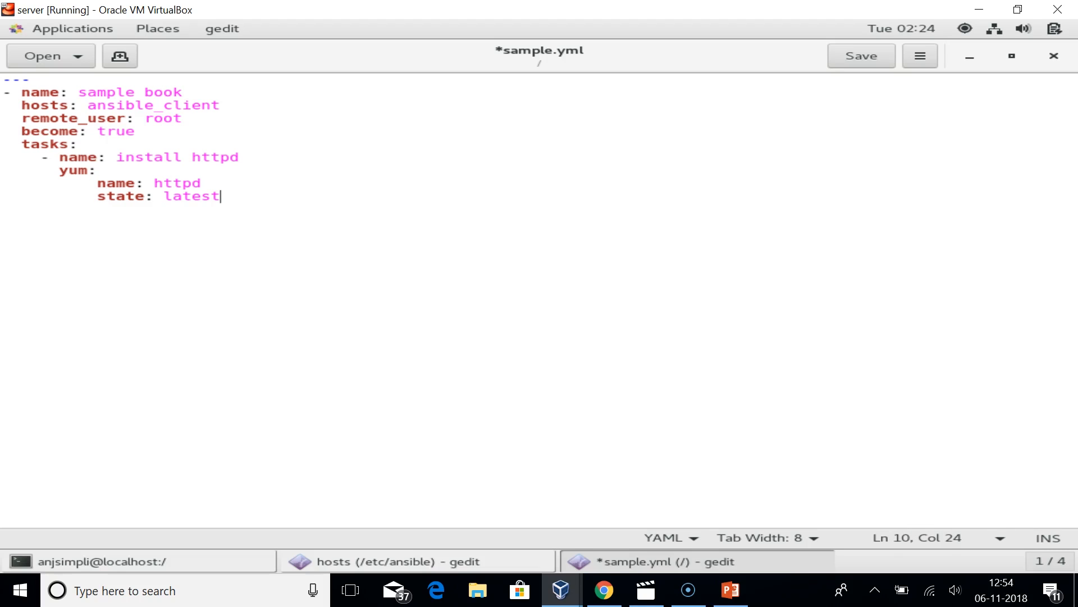
key("Return")
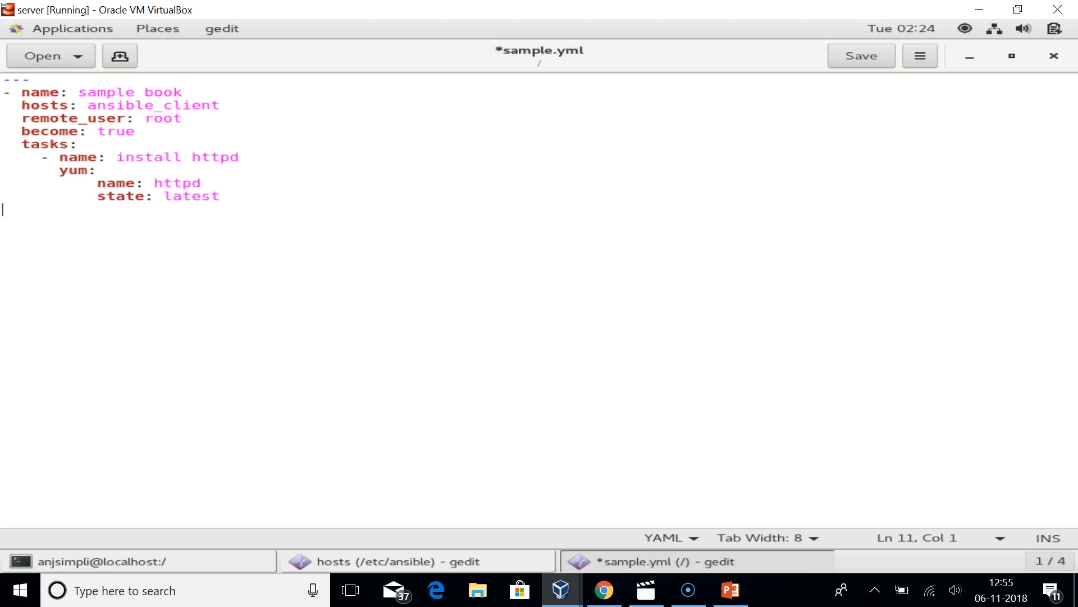
Step: Add a 'run httpd' service task with state: started
type("-")
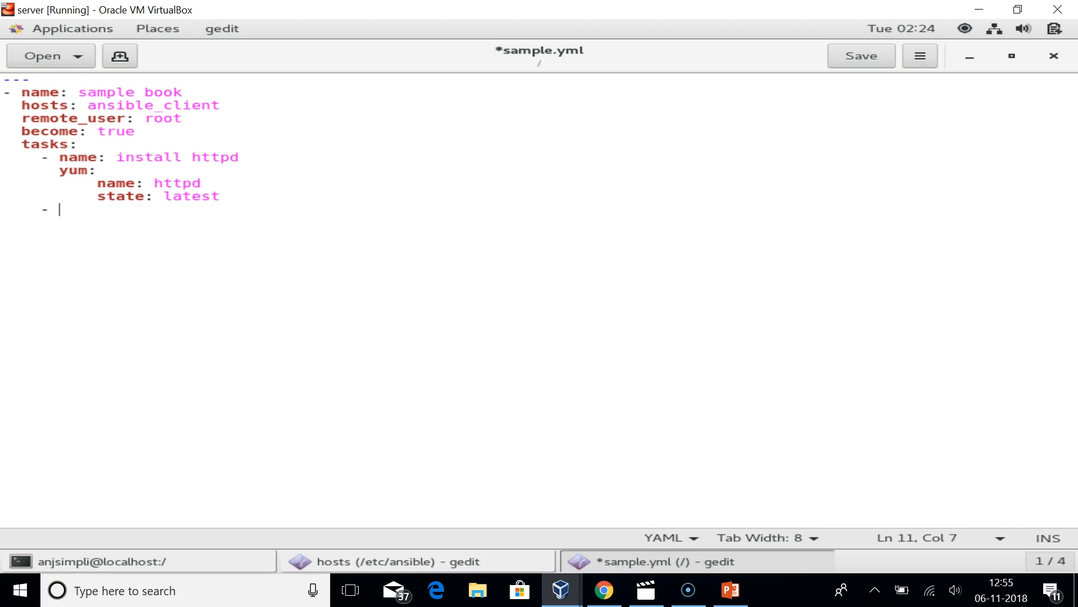
type("name:  r")
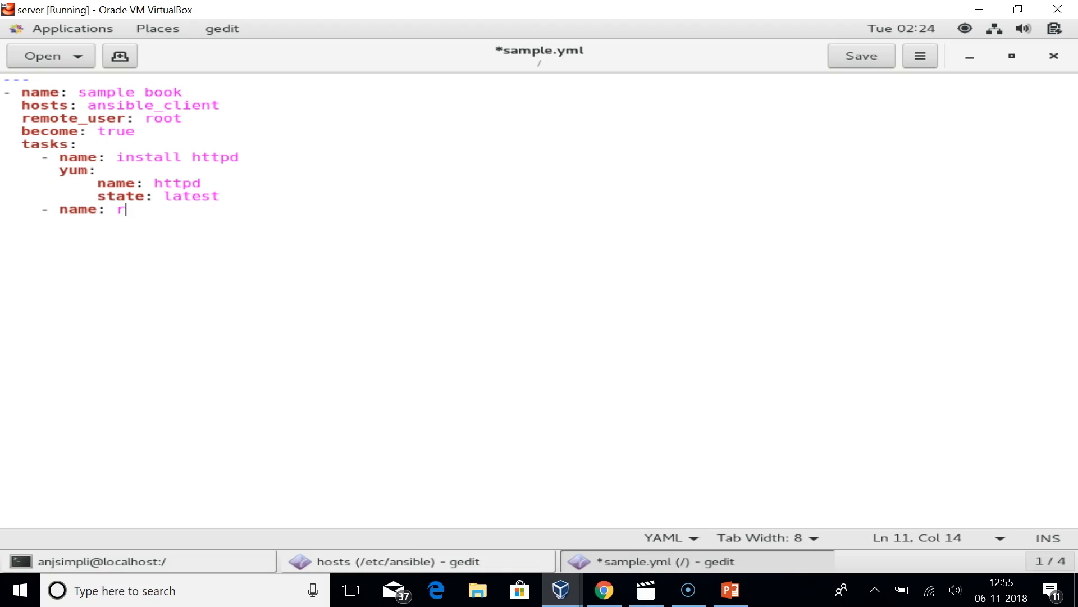
type("un httpd")
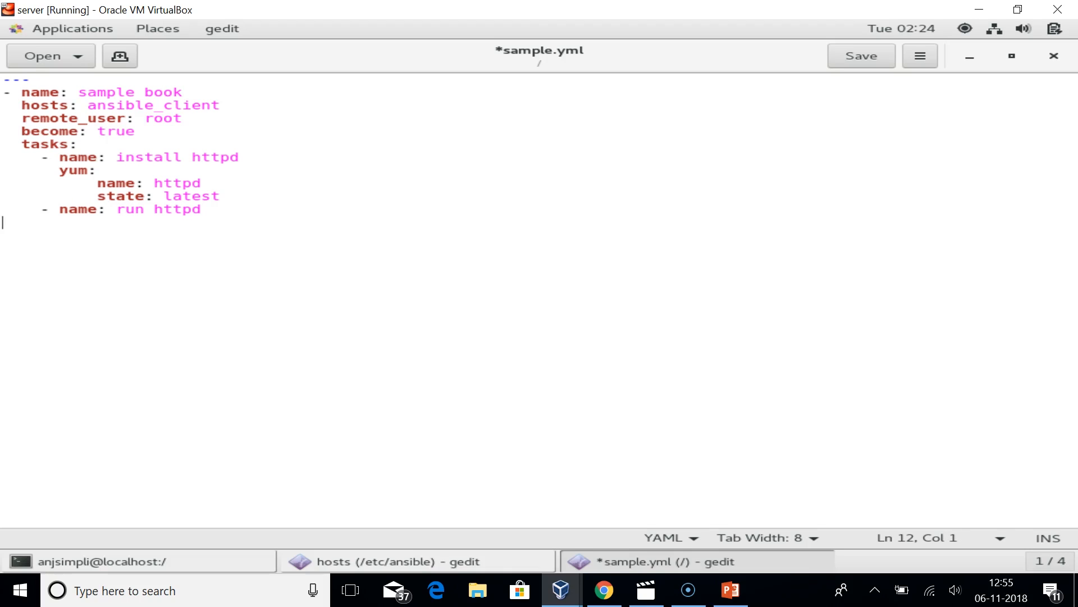
type("service")
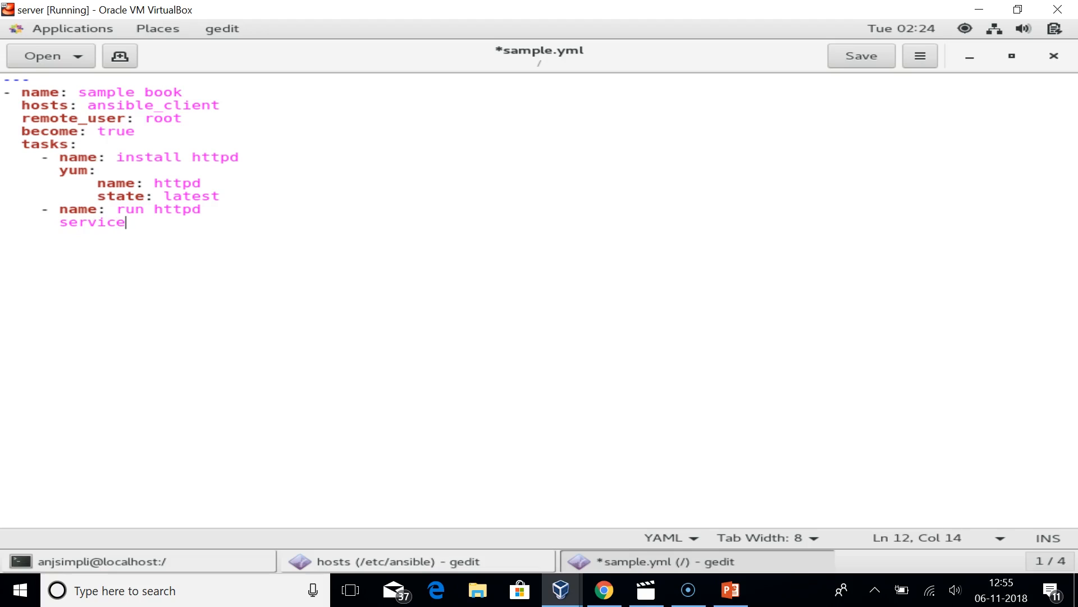
type(":")
type("name: httpd")
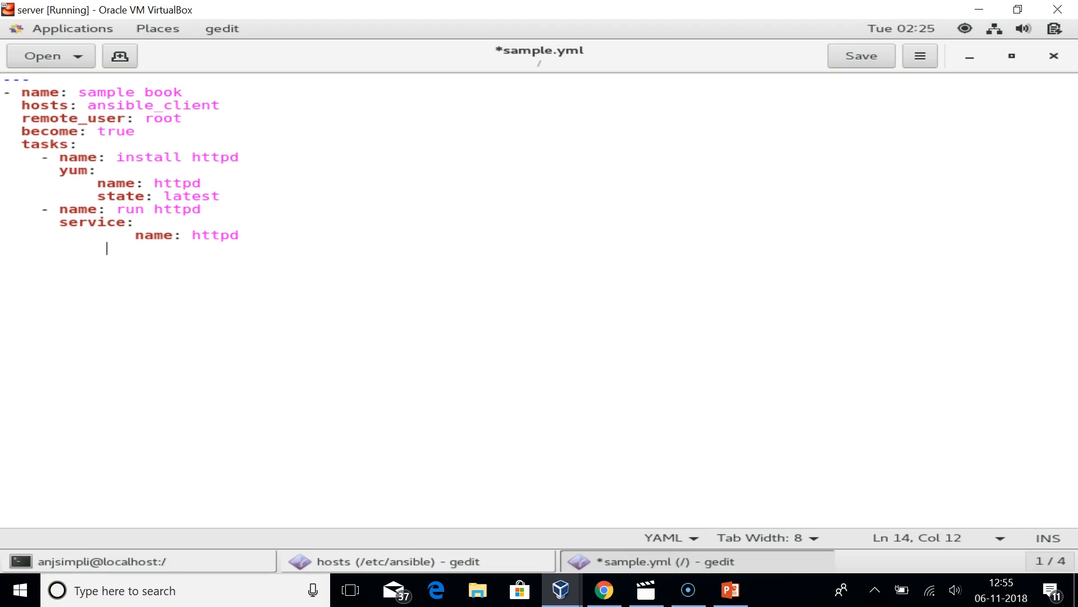
type("state")
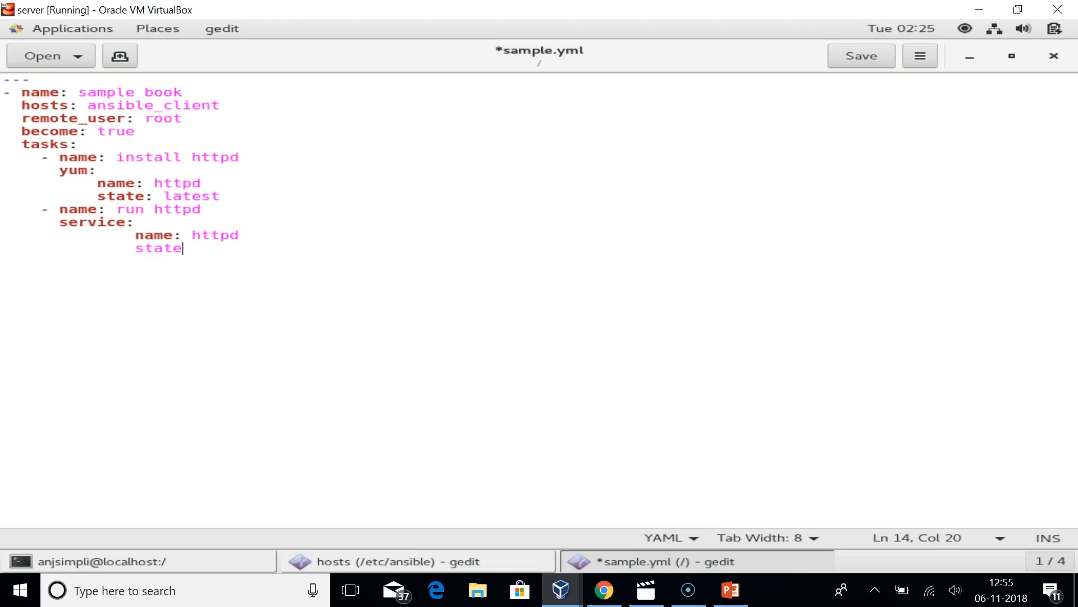
type(": started")
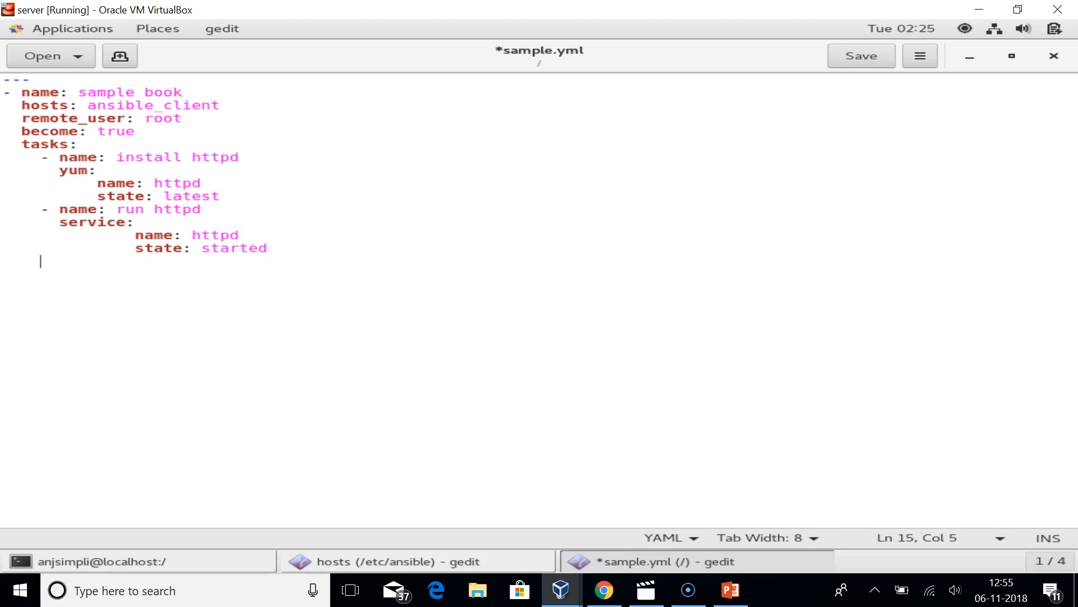
Step: Add a 'create content' copy task writing "Congrats on installing ansible" to /var/www/html/index.html
type("- name:")
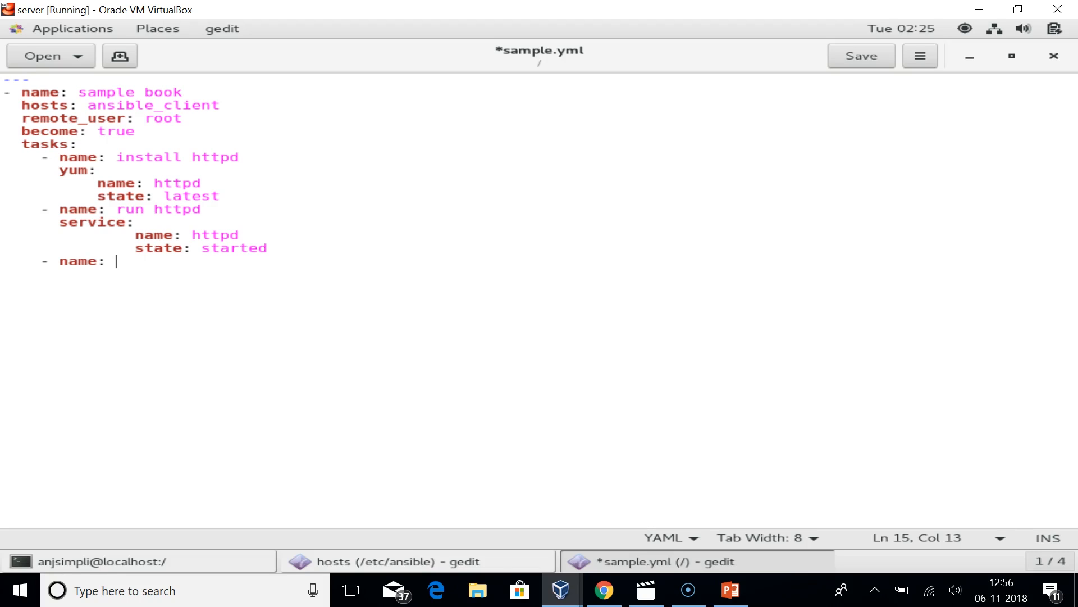
type("create")
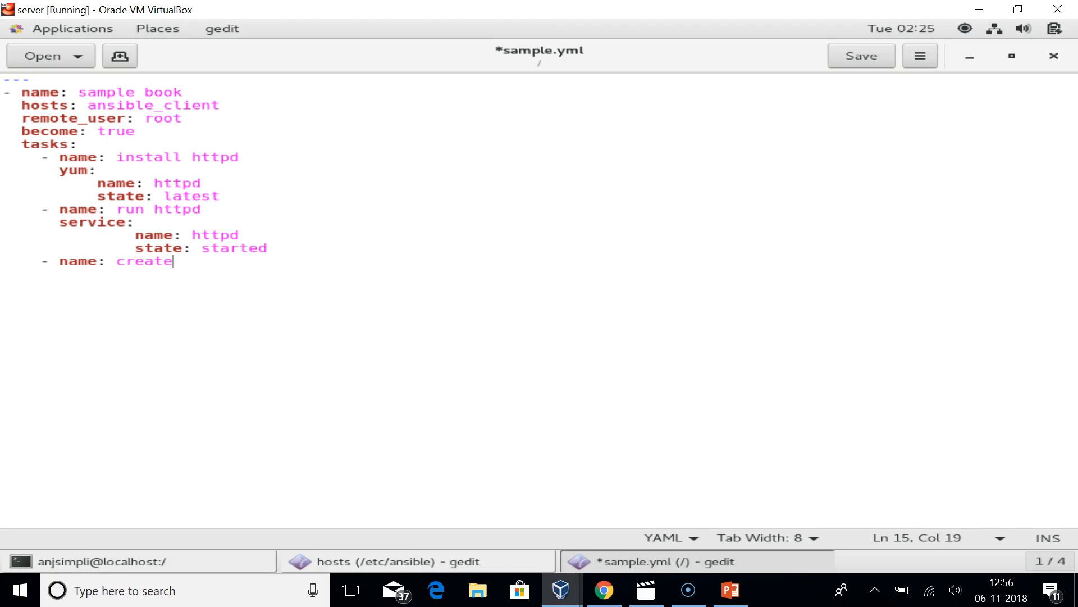
type("content")
type("copy")
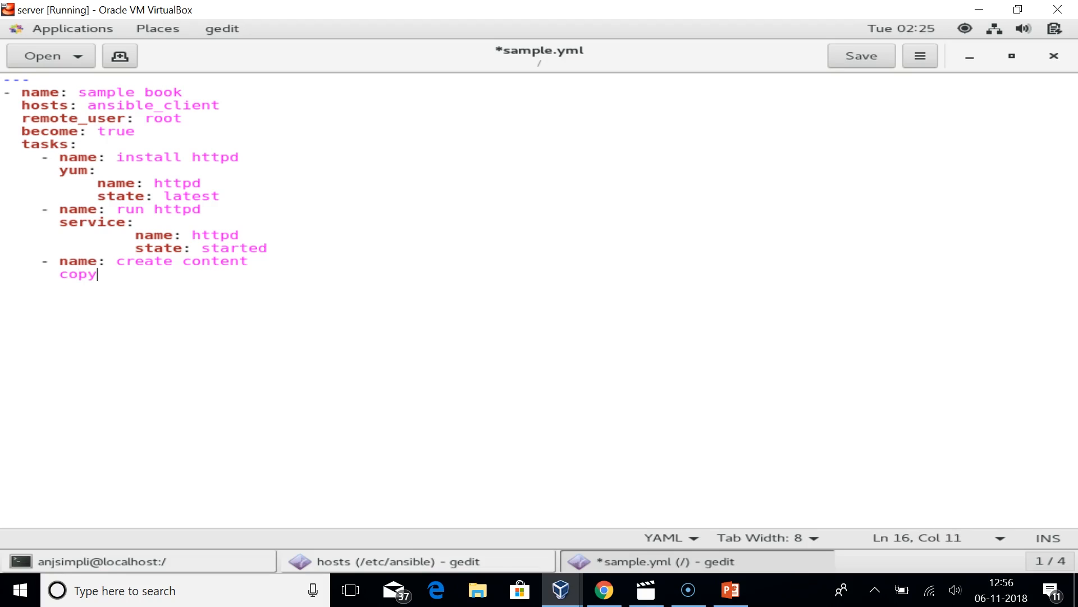
type(":")
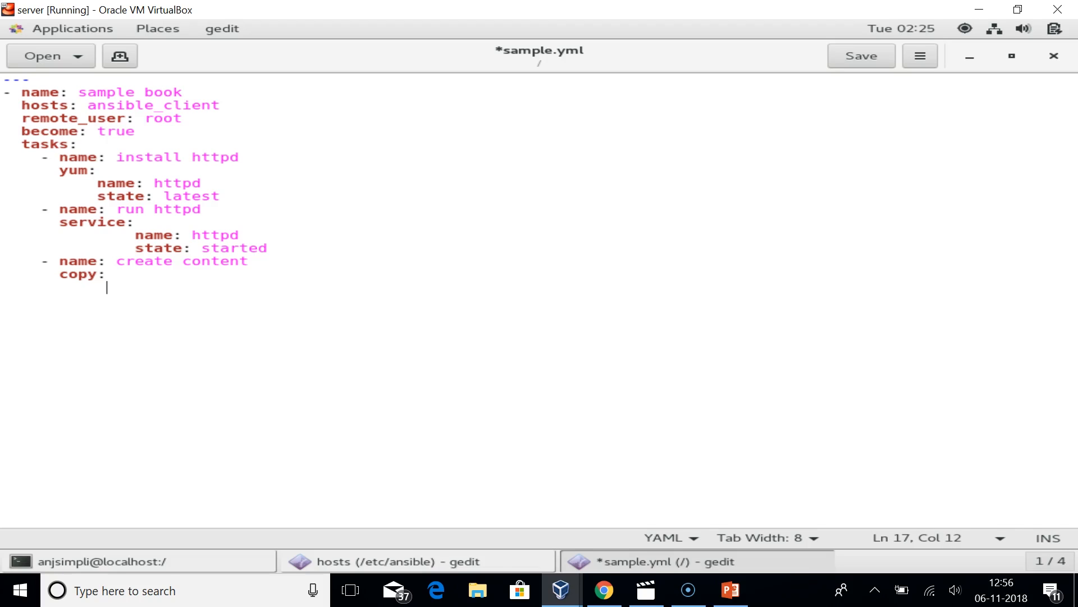
type("content:")
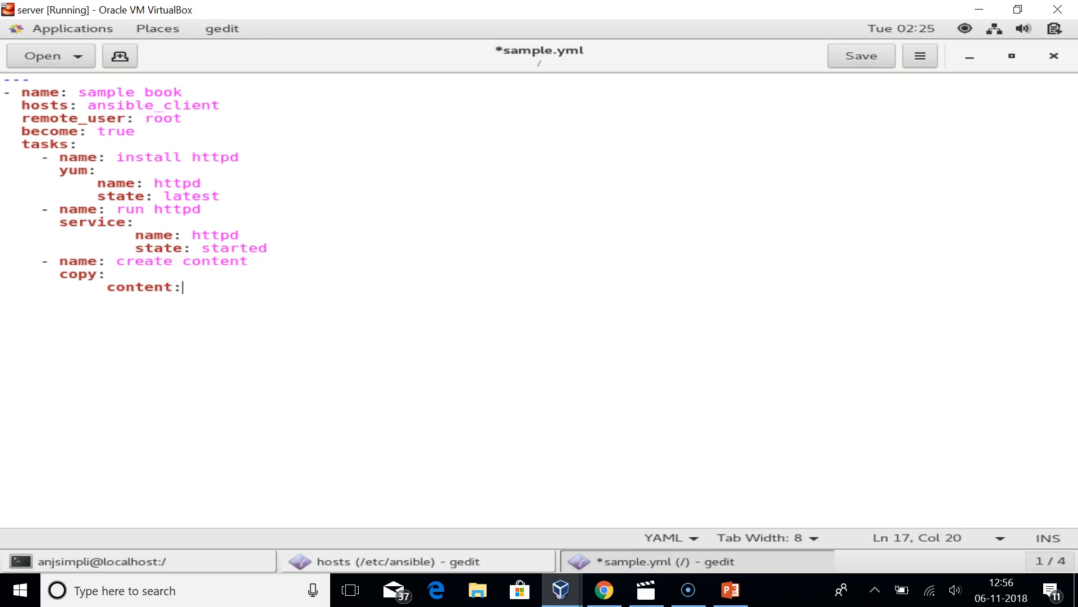
type("\"Co")
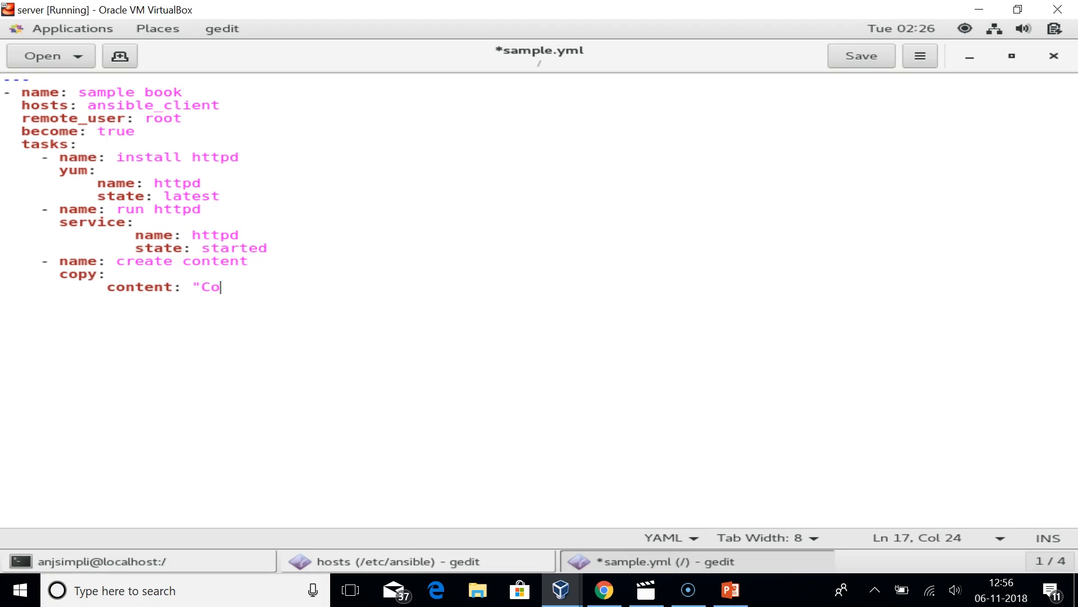
type("grats on installing ansible\"")
type("dest")
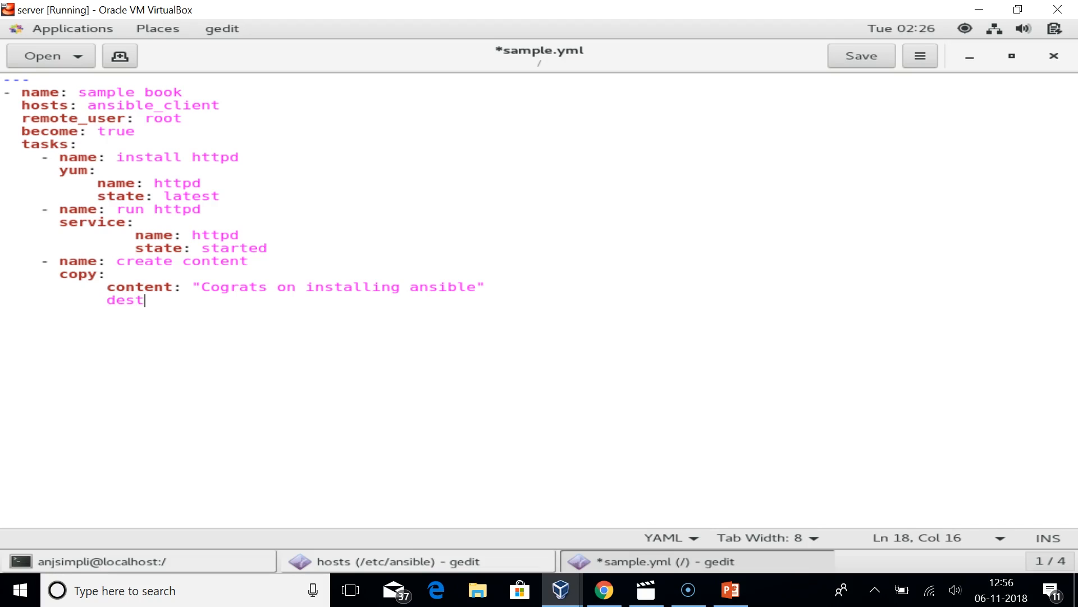
type(":")
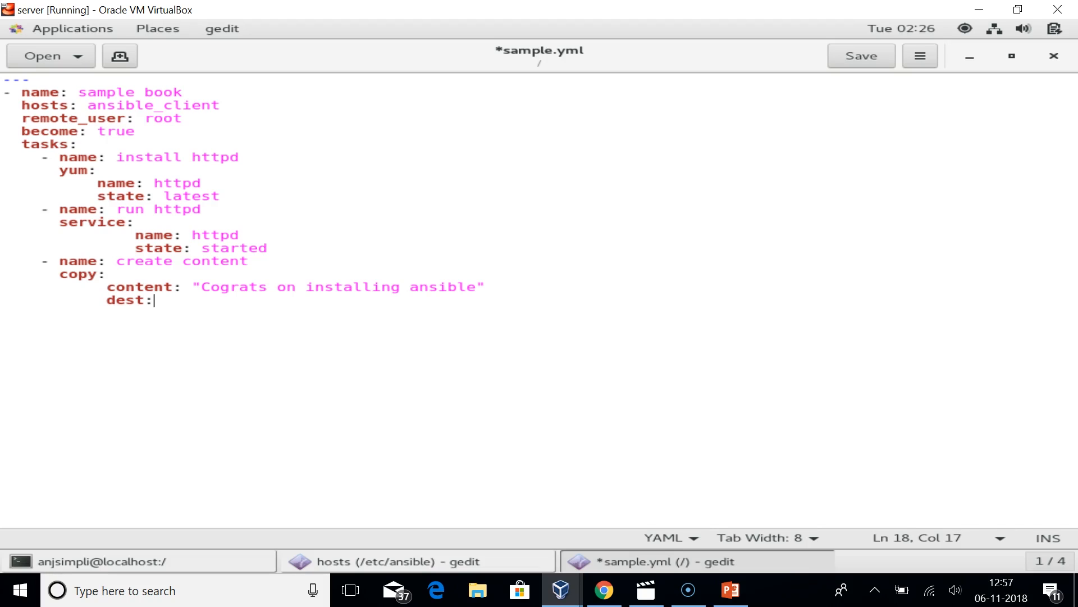
type("/var/www/")
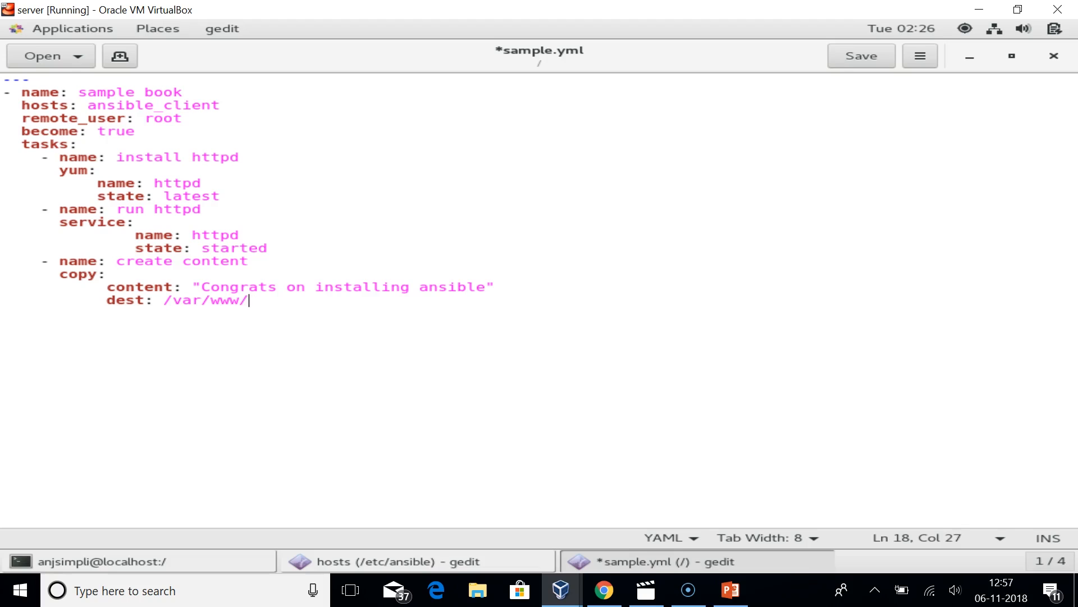
type("html/indexhtml")
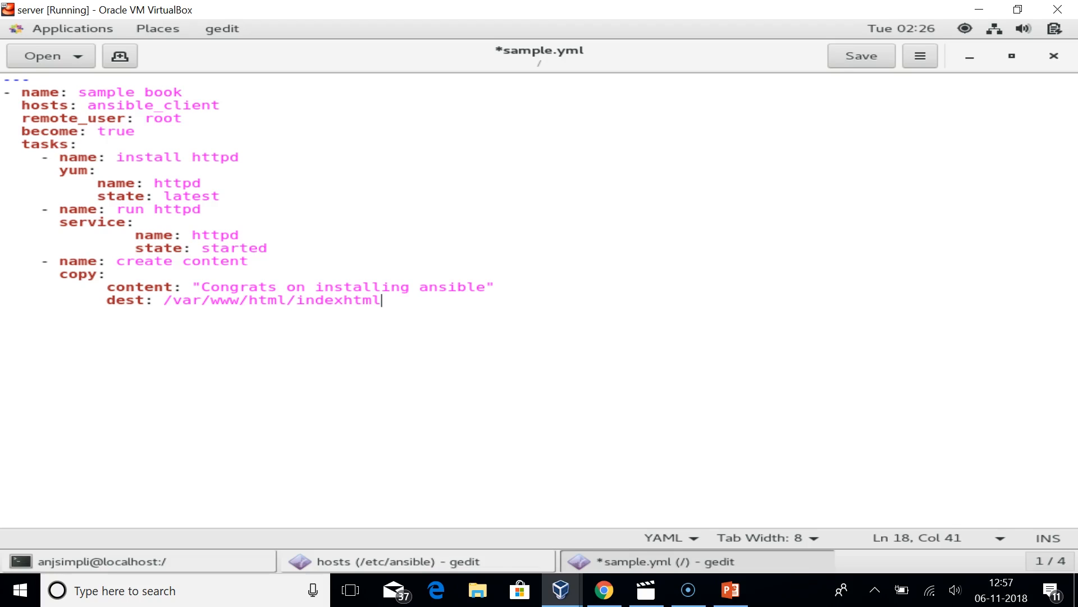
type(".")
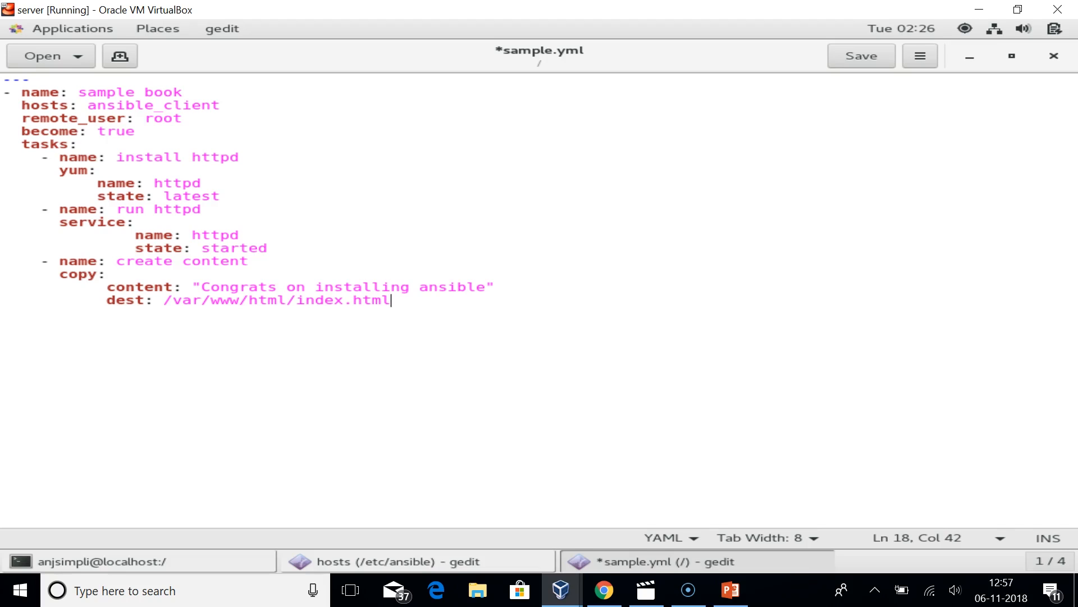
mouse_move(894, 76)
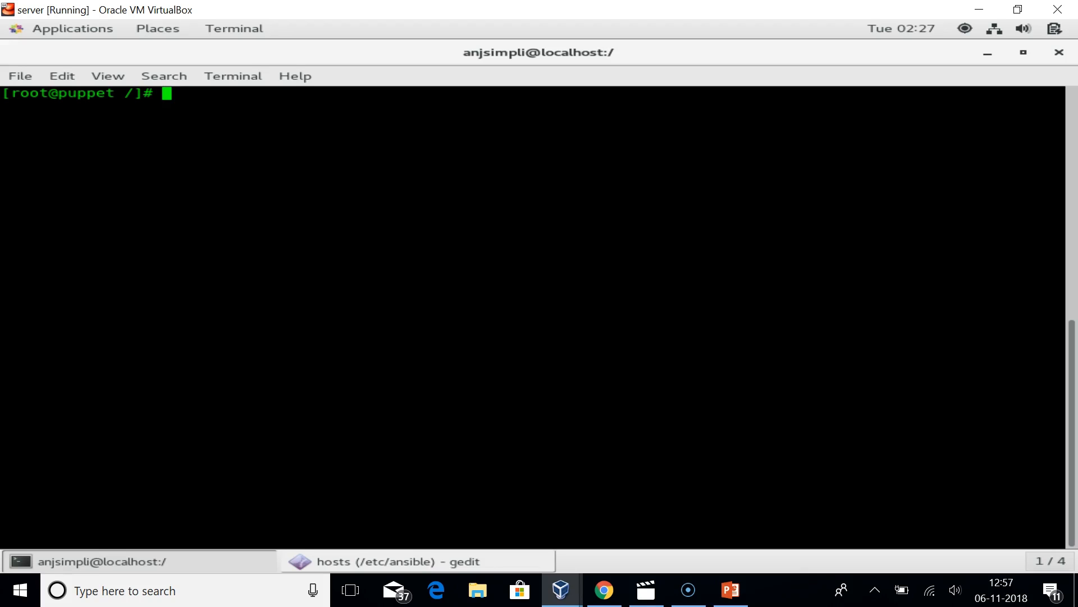
Step: Verify sample.yml passes 'ansible-playbook --syntax-check' and type the playbook run command
type("ansible-playbook sample.yml --syntax-check")
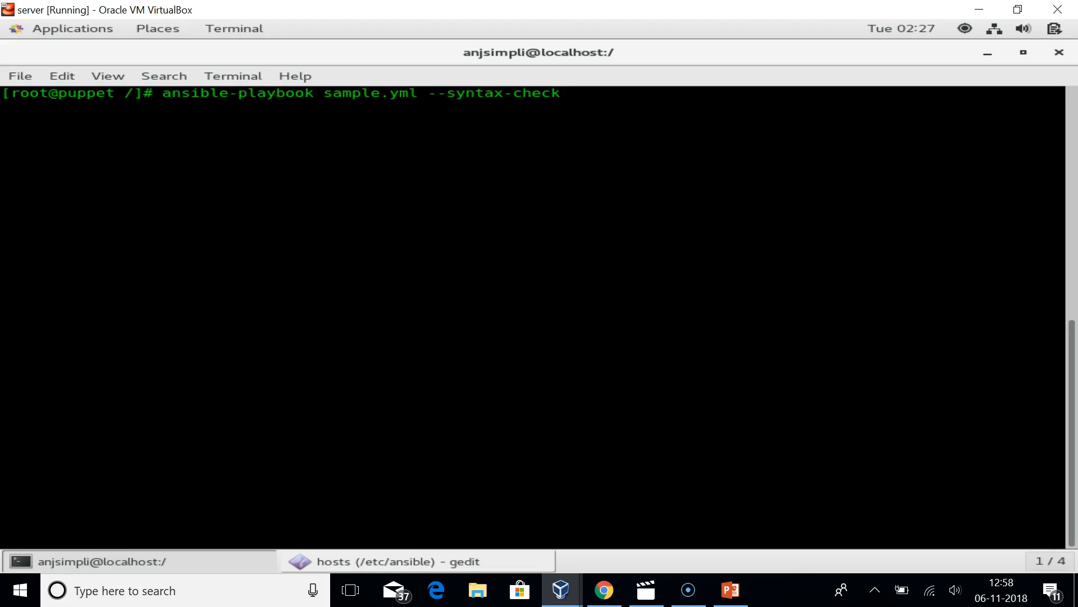
key("Return")
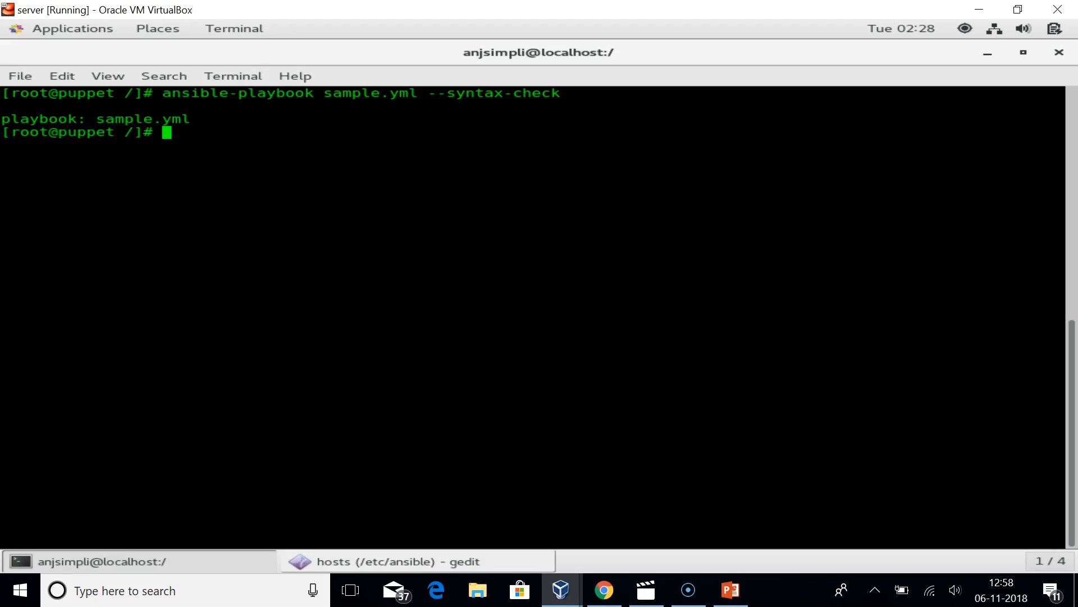
type("ansible-playbook sample.yml")
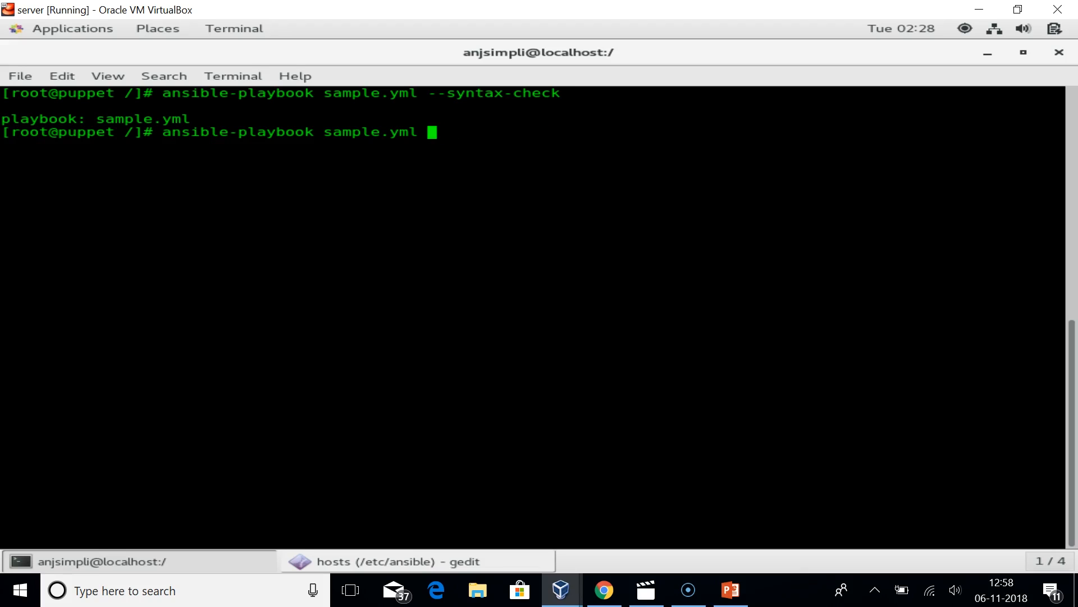
Step: Run sample.yml against 192.168.2.11 and review the recap: ok=4, changed=2, failed=0
key("Return")
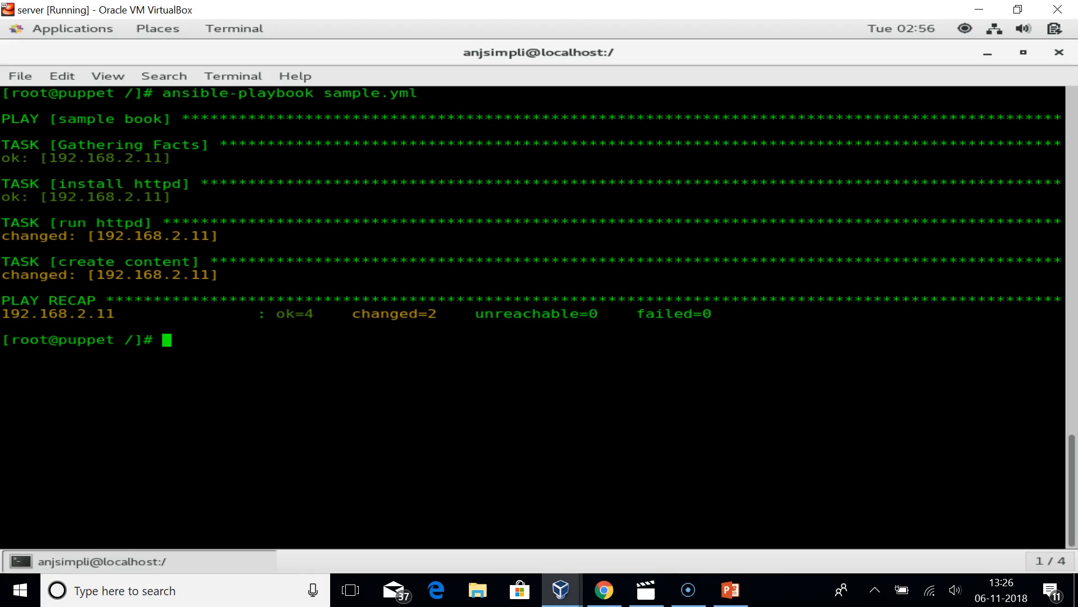
mouse_move(10, 200)
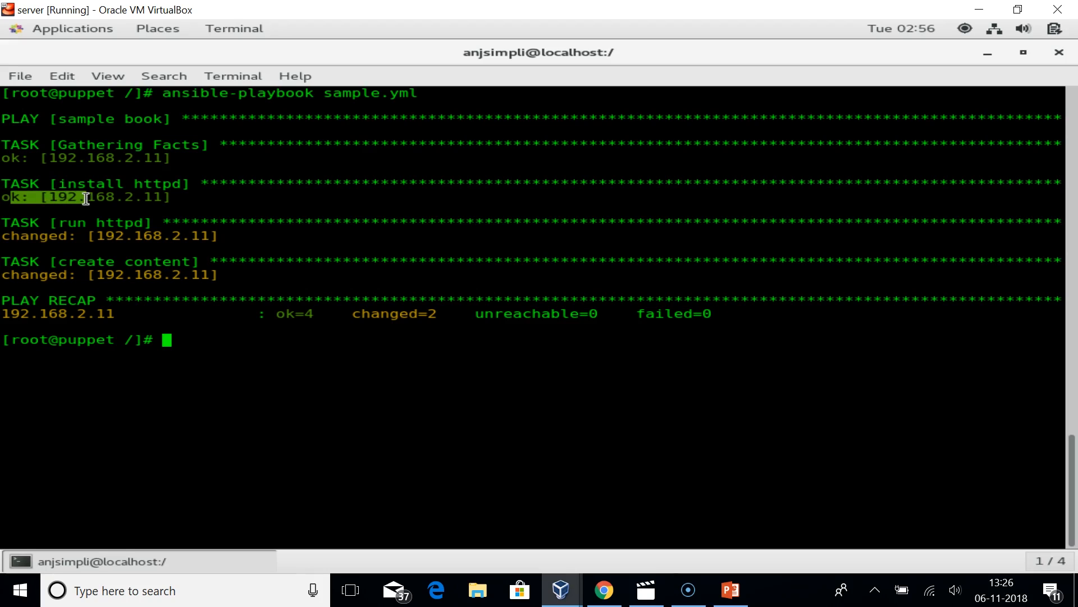
mouse_move(116, 217)
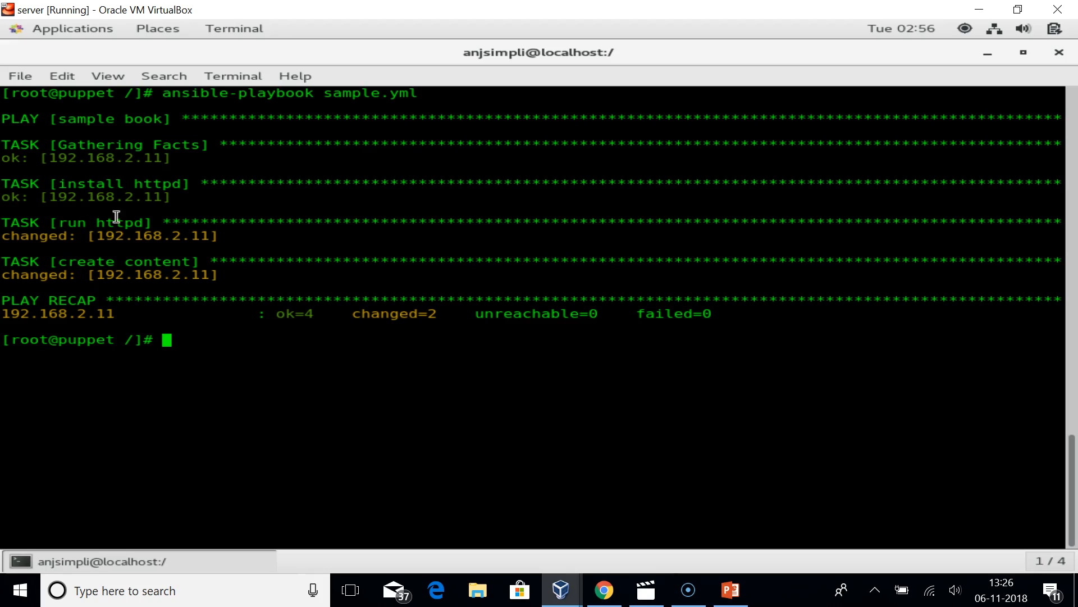
double_click(103, 222)
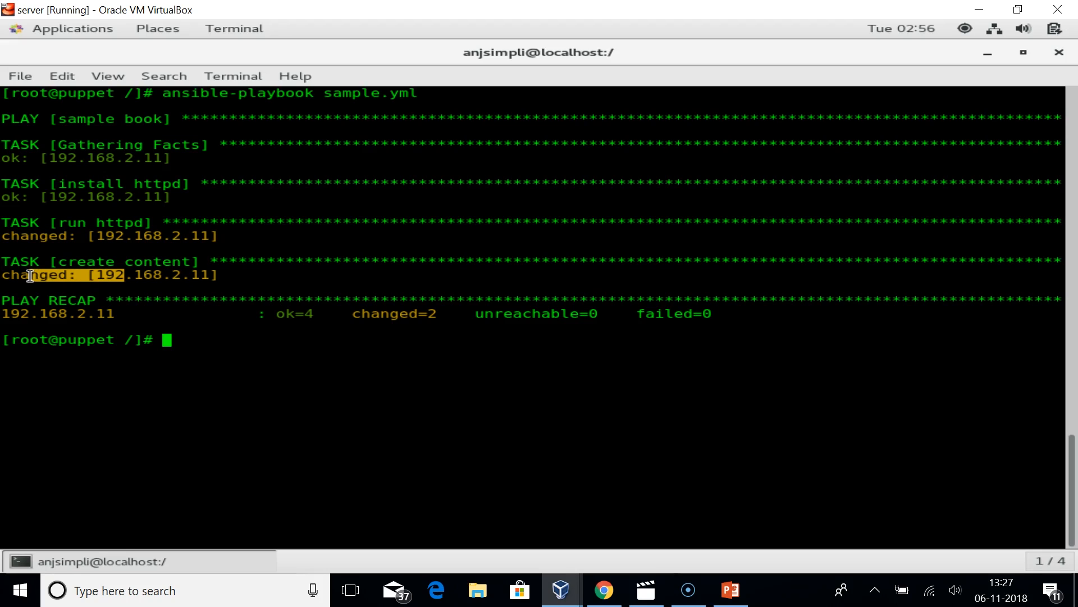
mouse_move(328, 337)
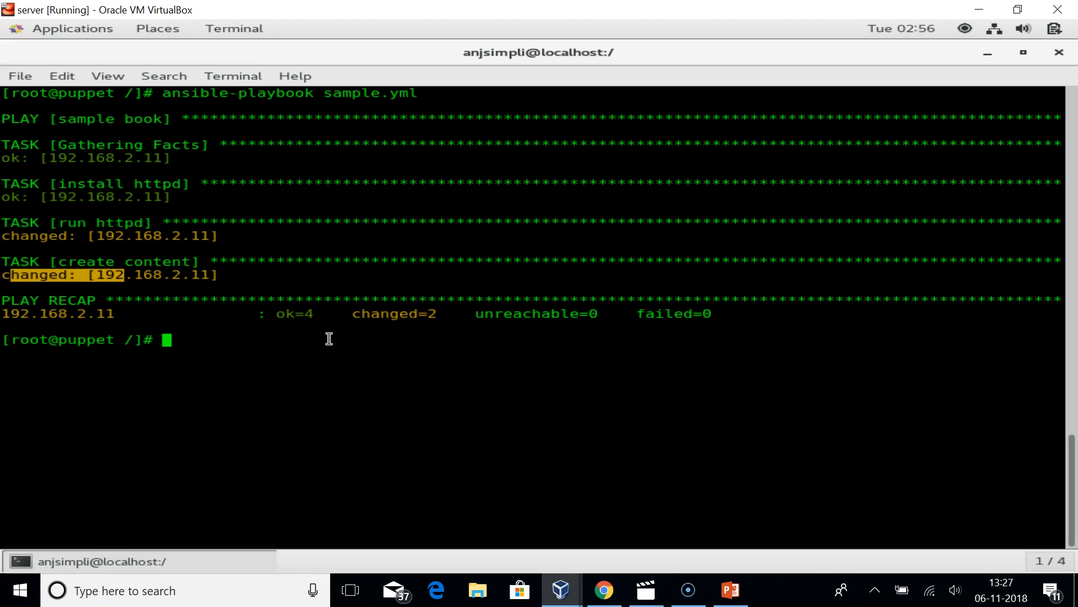
mouse_move(353, 344)
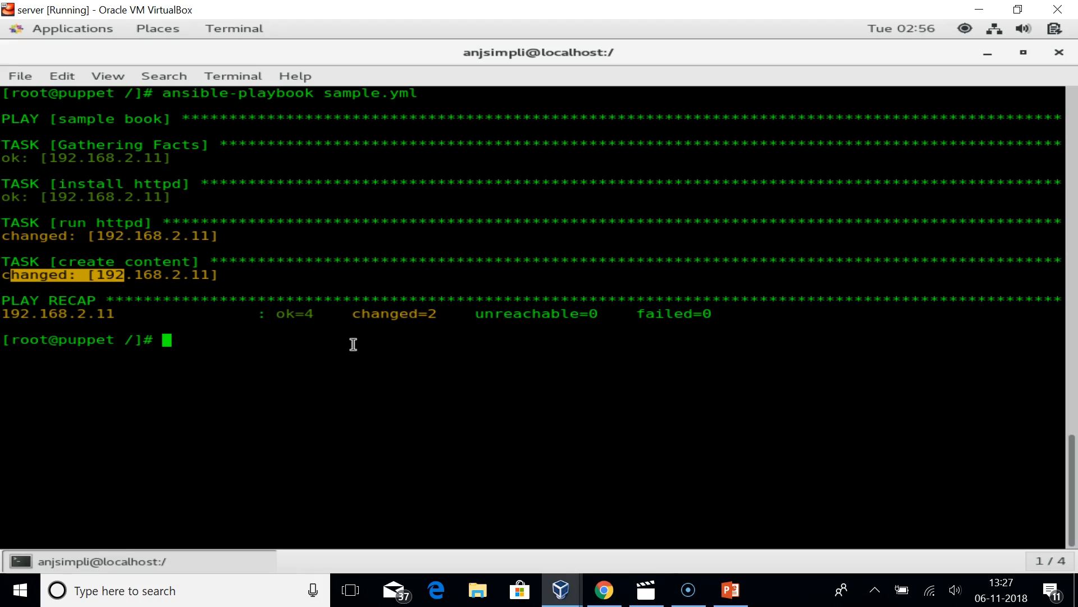
mouse_move(197, 338)
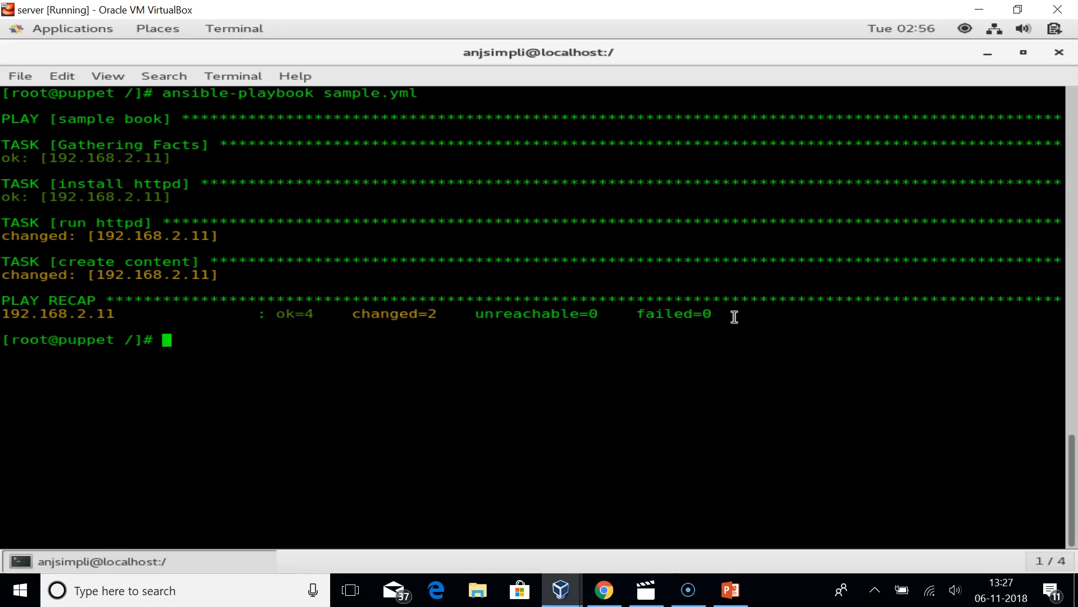
mouse_move(730, 308)
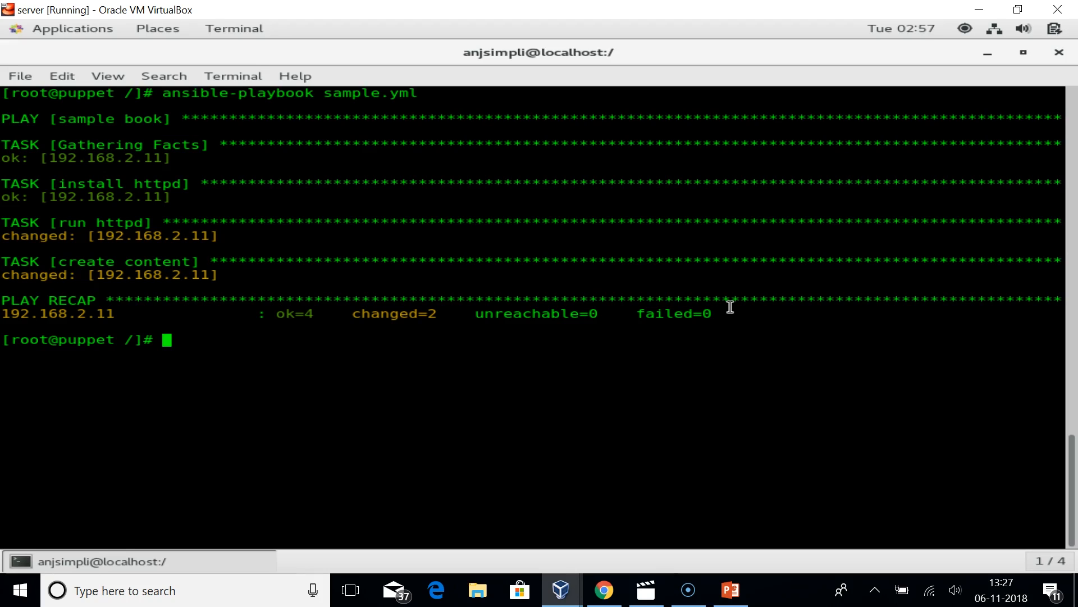
mouse_move(736, 407)
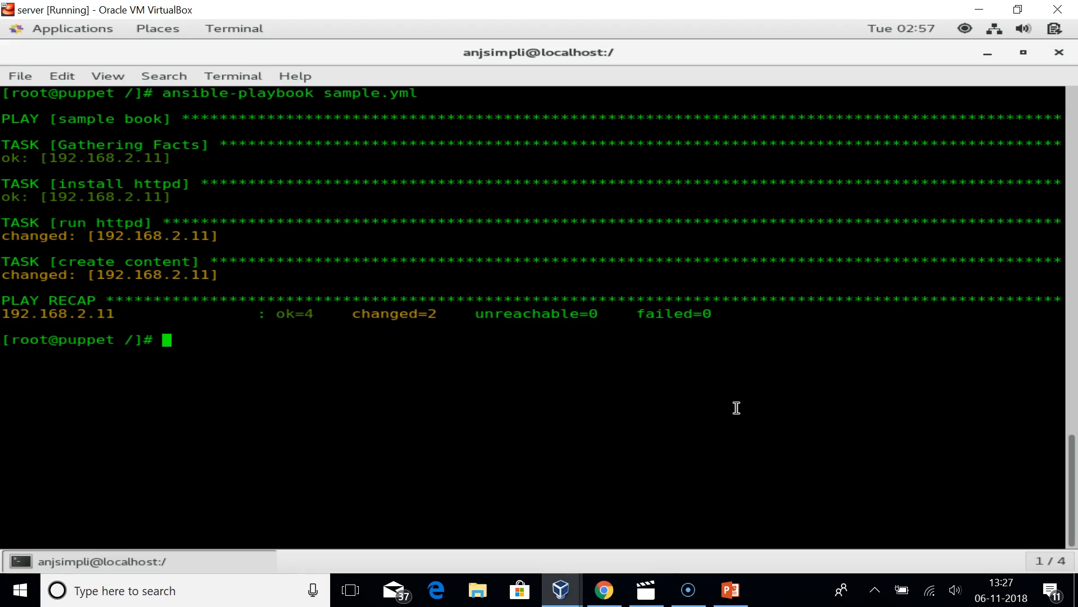
mouse_move(560, 589)
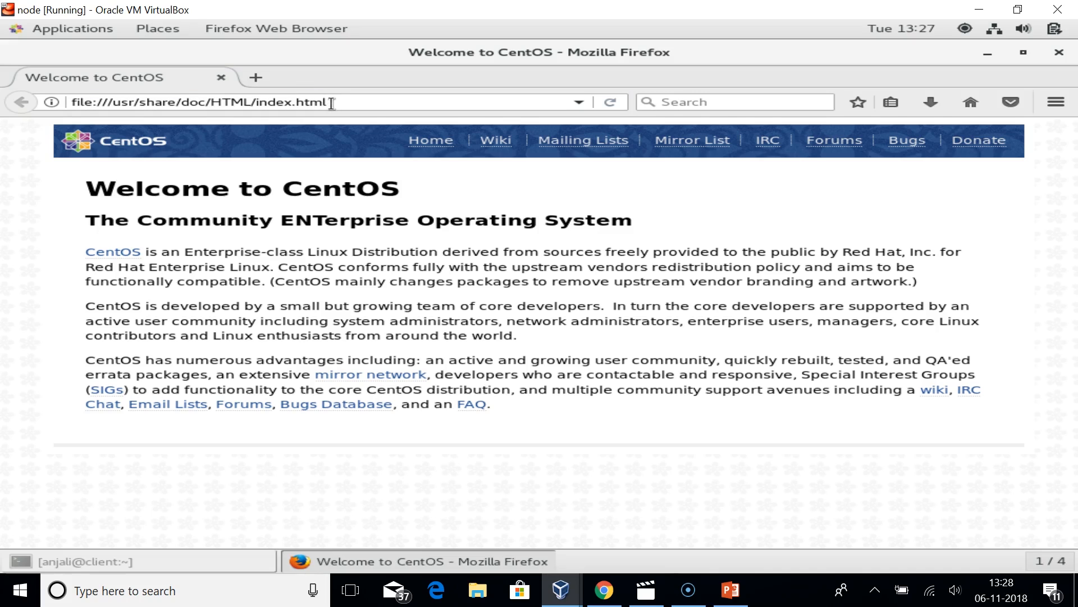
Step: Load localhost in the client's Firefox, showing 'Congrats on installing ansible'
type("localhost")
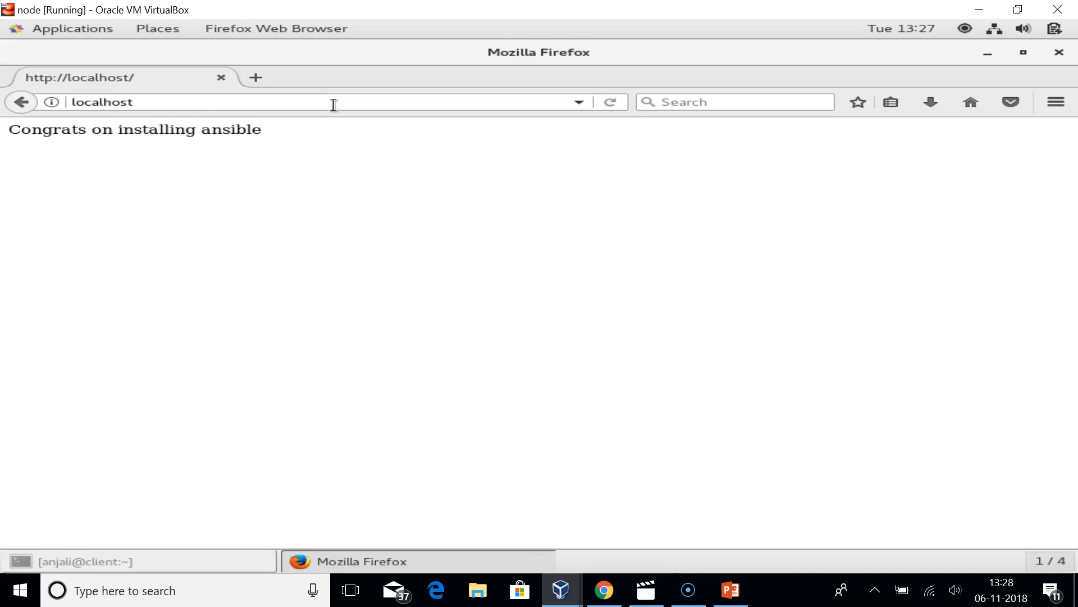
mouse_move(343, 122)
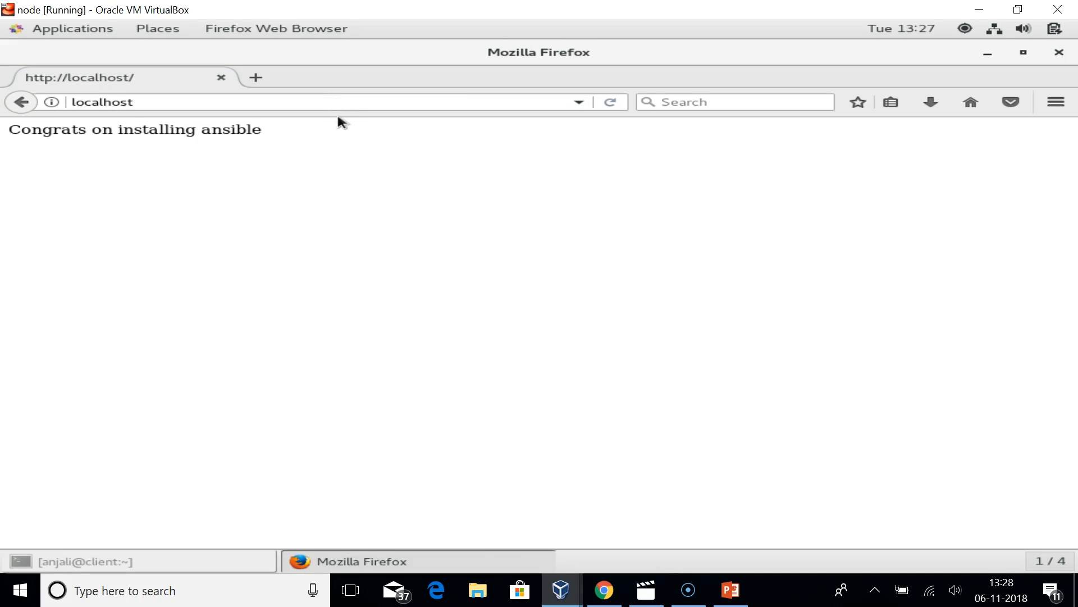